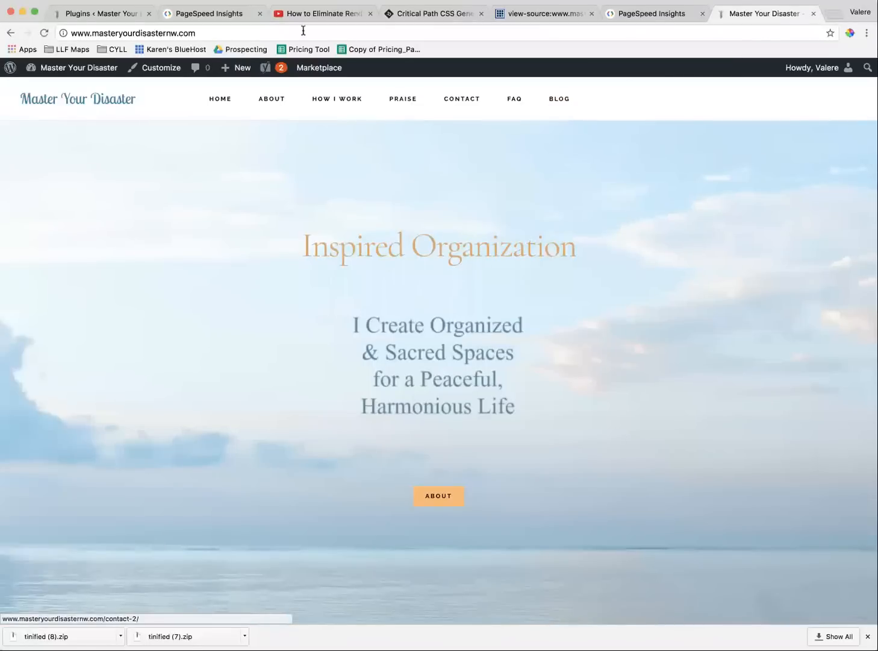
Switch to the PageSpeed Insights report showing the site's 21/100 mobile score.
click(212, 13)
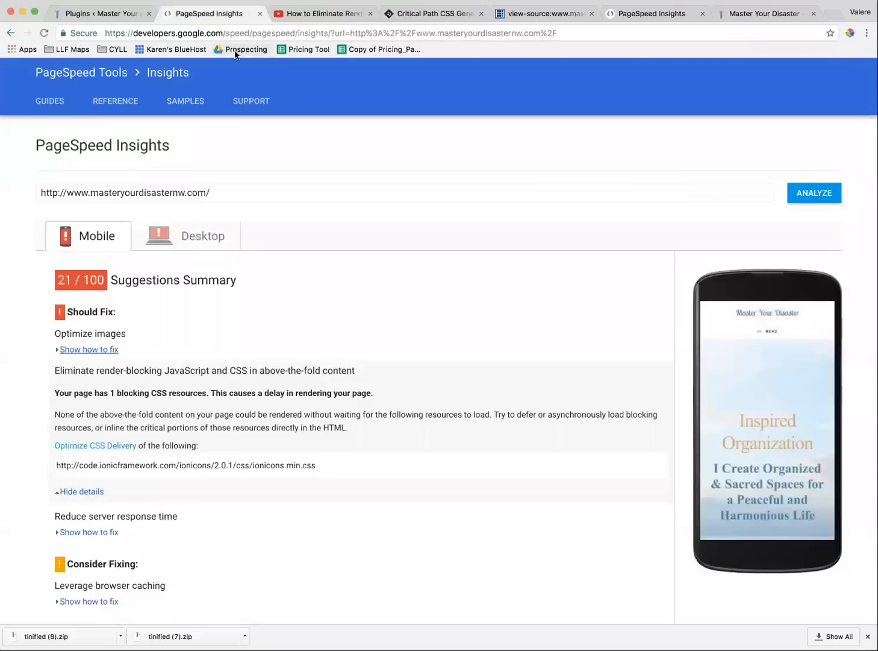
mouse_move(185, 102)
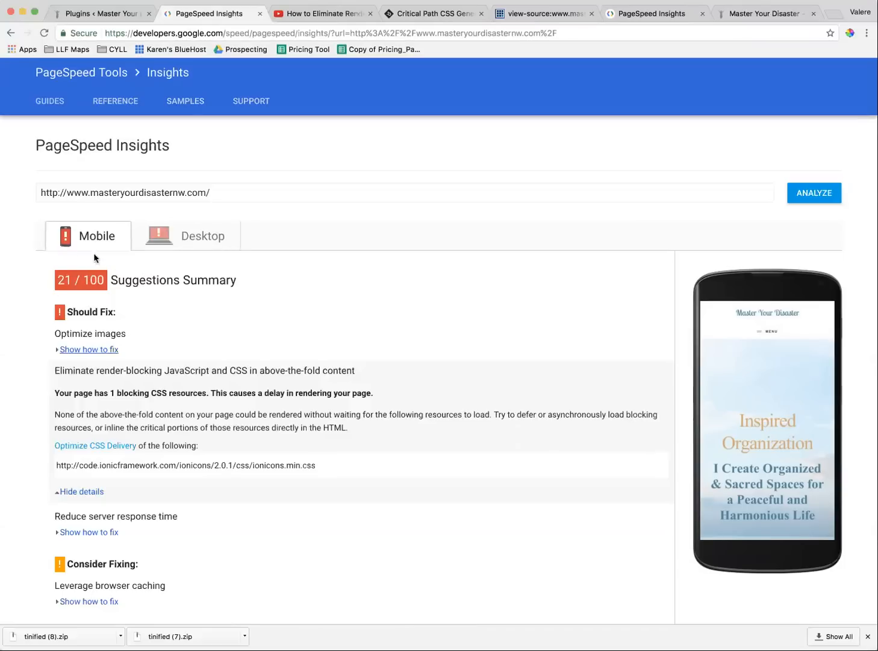
mouse_move(145, 364)
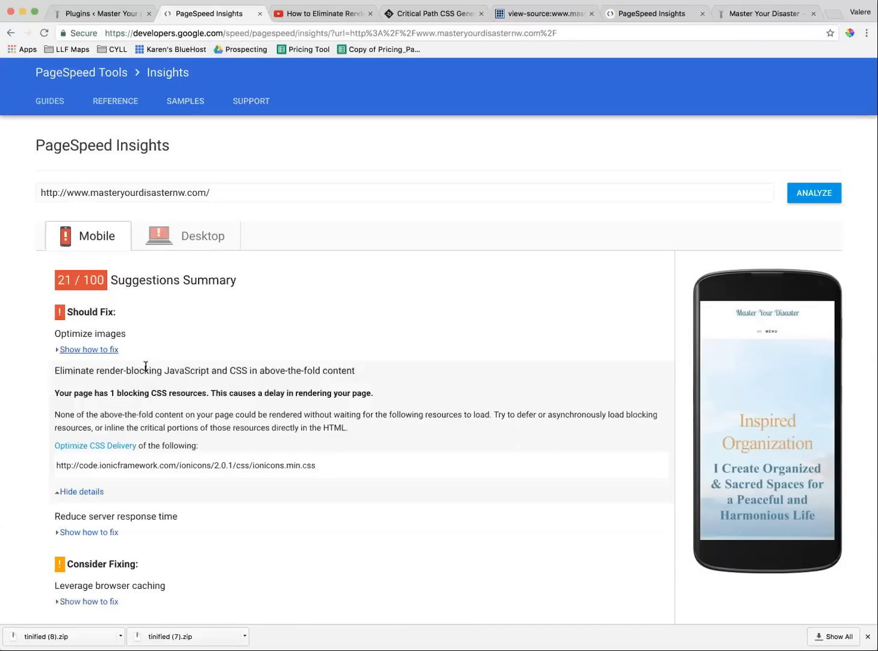
Review the suggestions, revealing the 0.91-second server response time detail, then collapse it again.
scroll(down, 3)
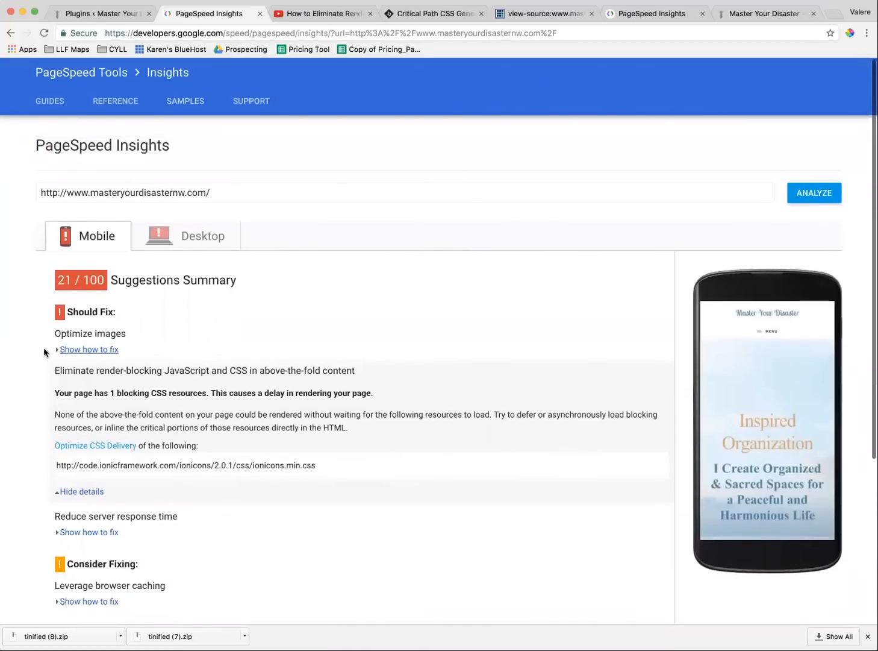
scroll(down, 3)
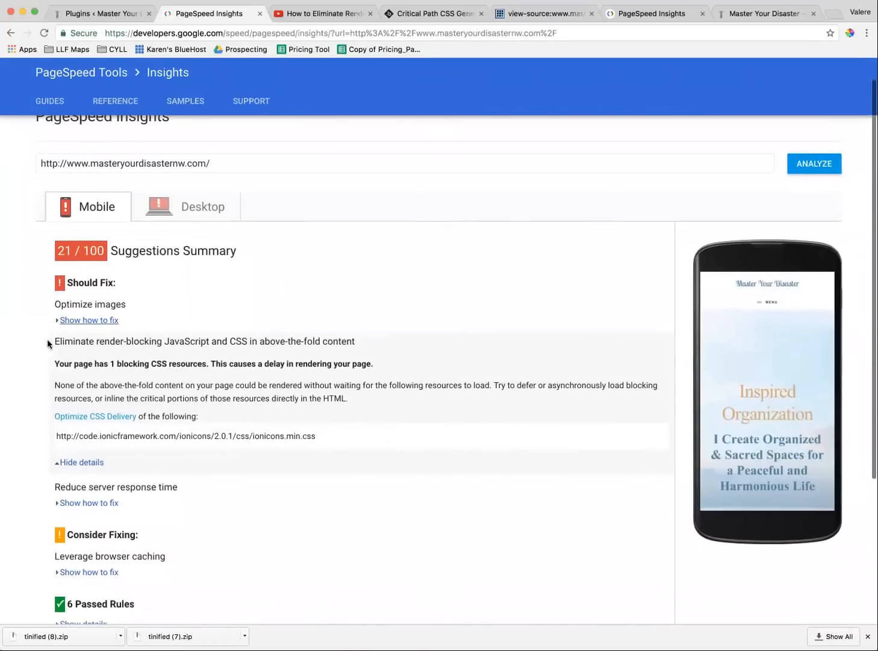
mouse_move(22, 340)
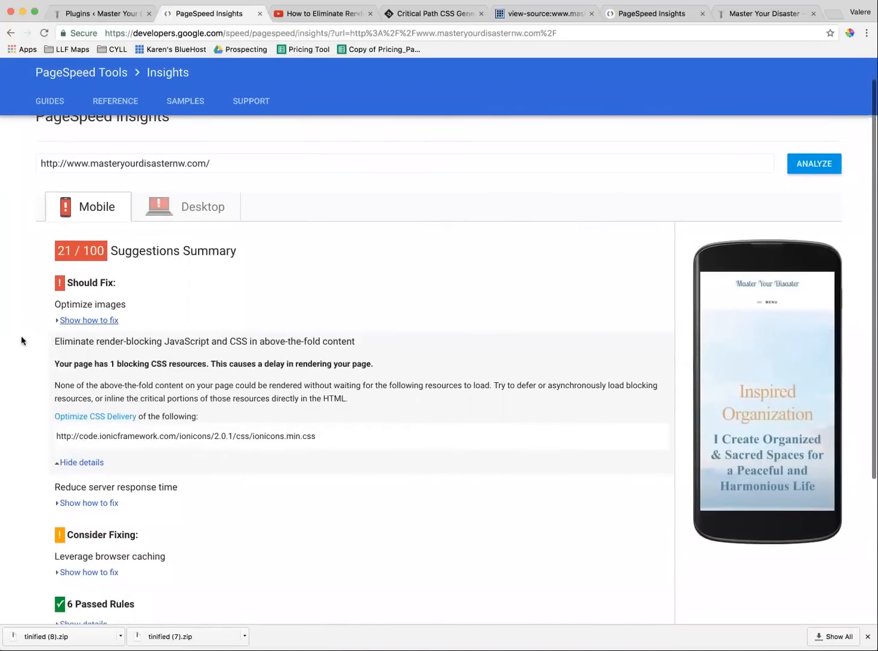
mouse_move(82, 381)
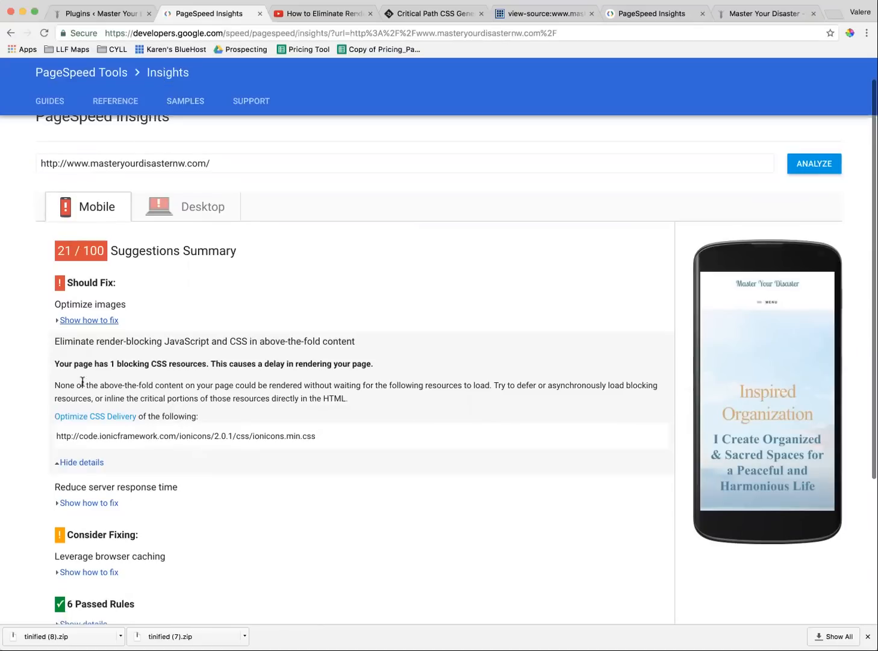
scroll(down, 3)
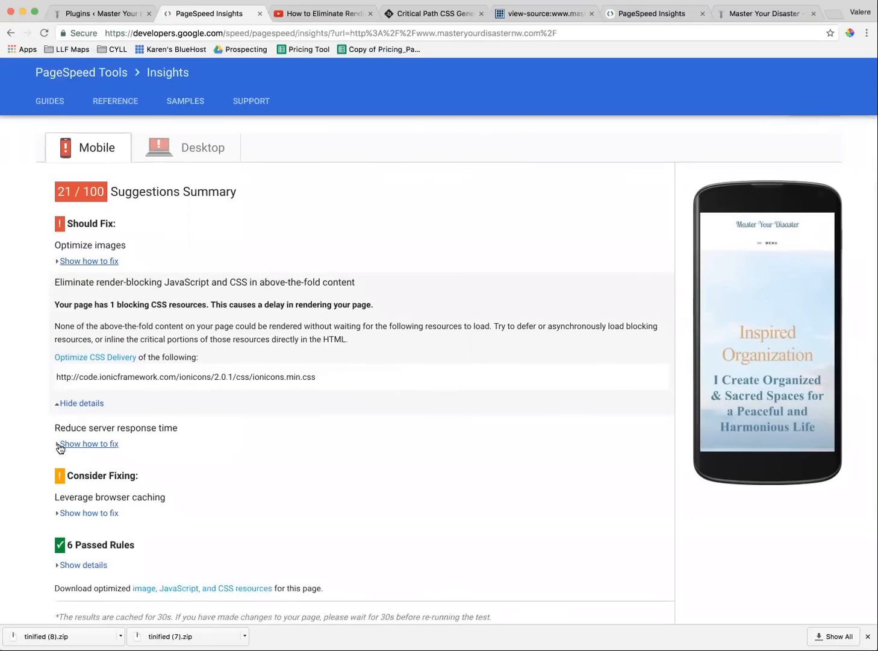
click(89, 444)
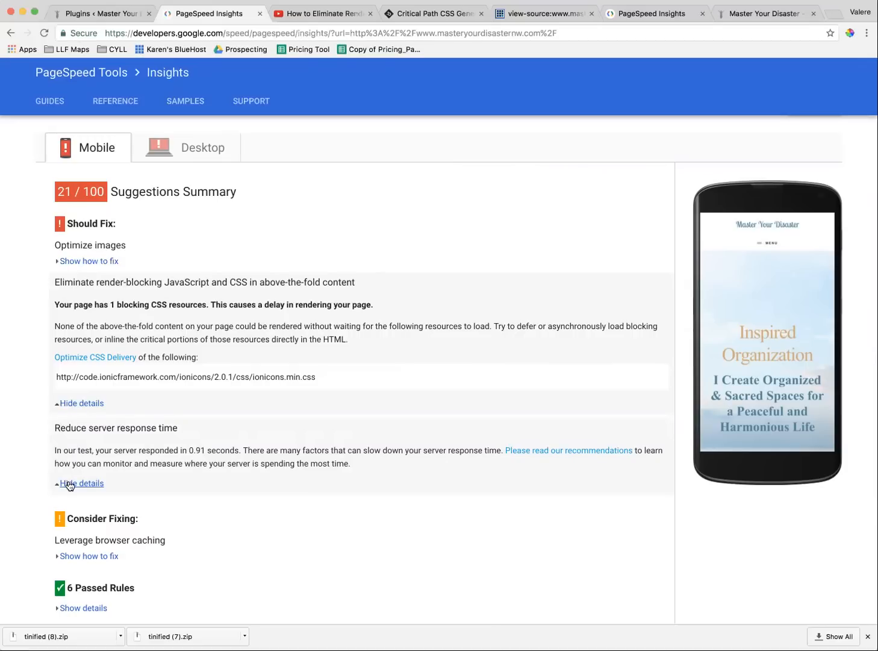
click(79, 482)
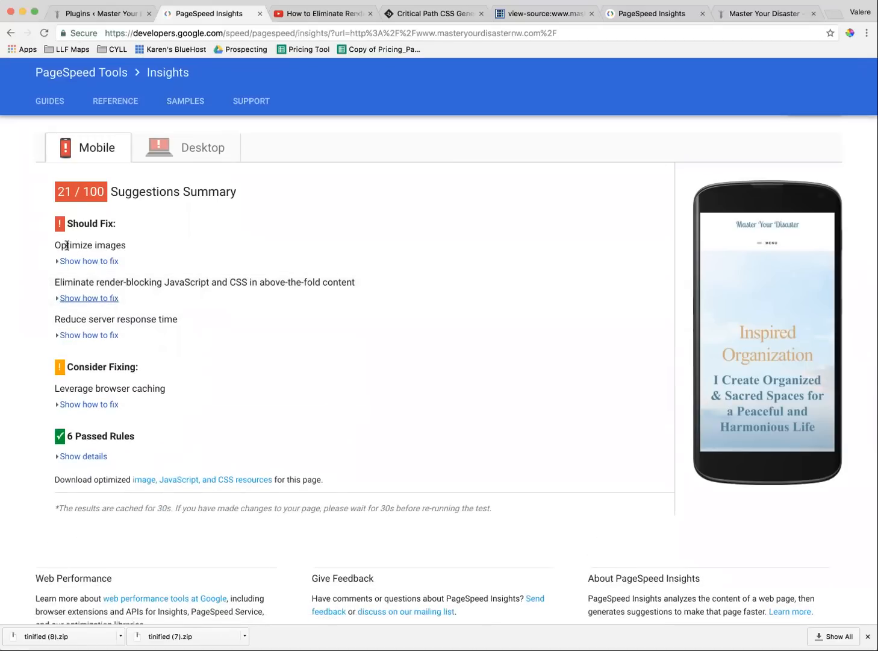
scroll(down, 3)
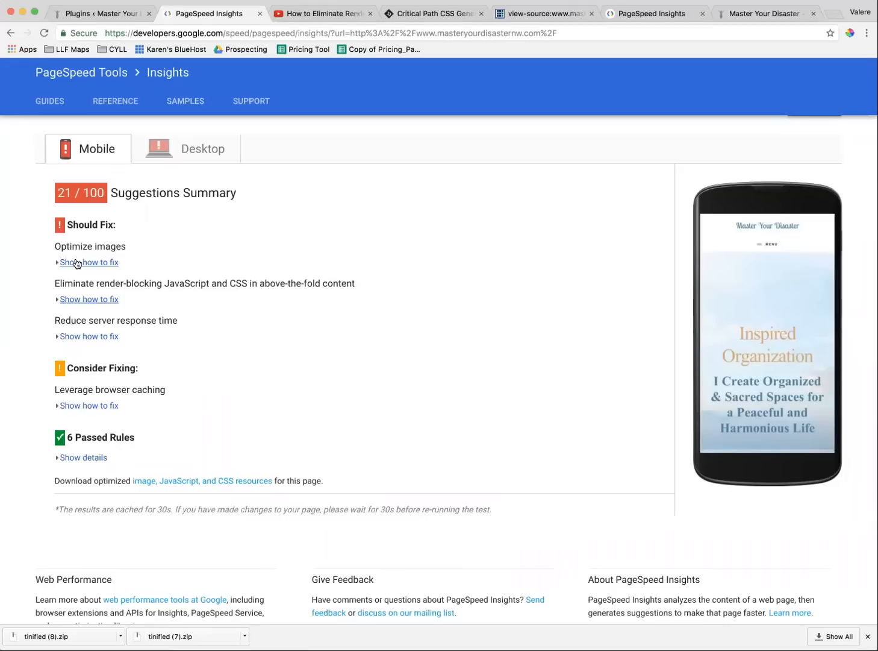
mouse_move(83, 270)
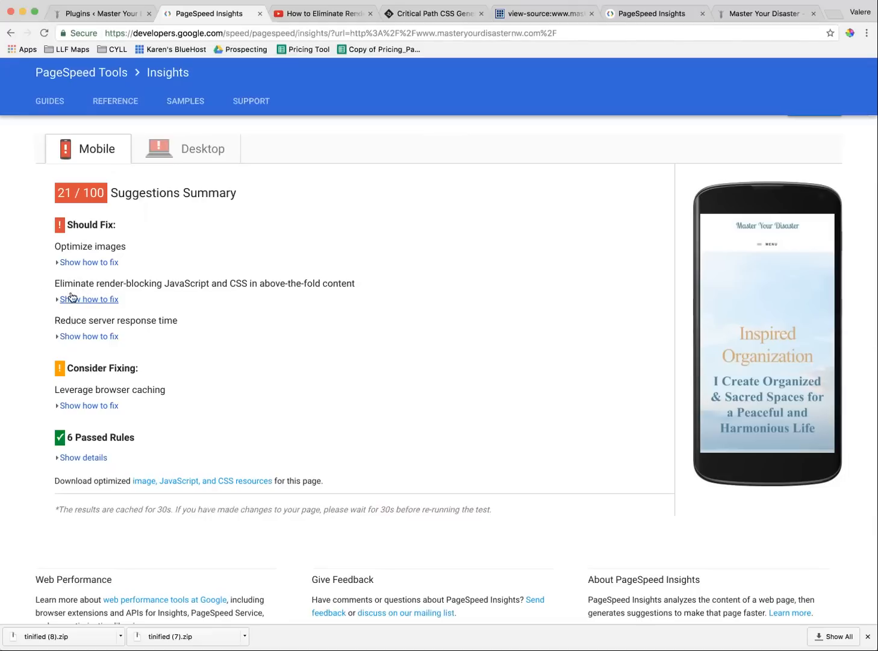
mouse_move(84, 277)
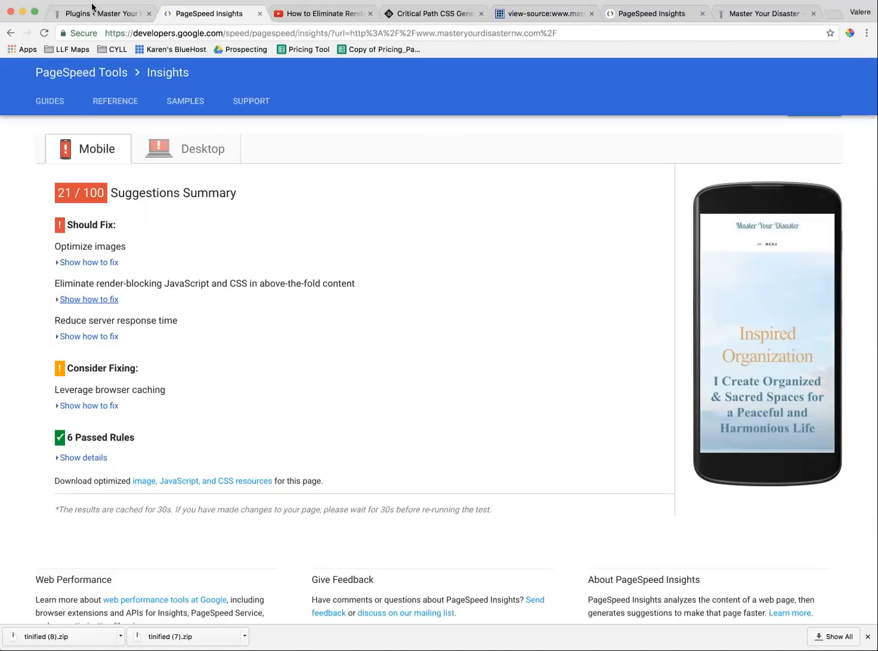
Switch to the WordPress Installed Plugins page listing Autoptimize as inactive.
click(101, 13)
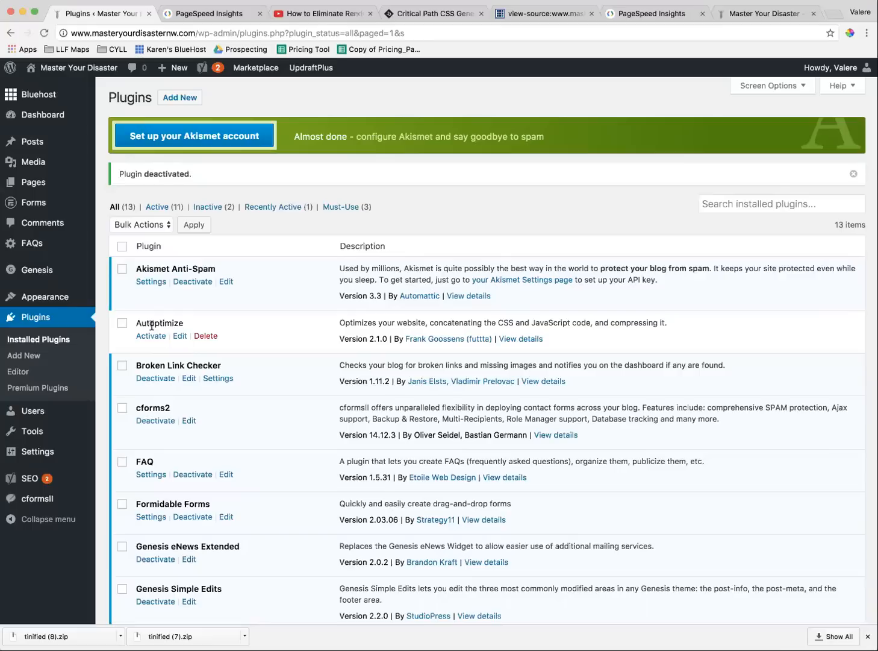
mouse_move(477, 323)
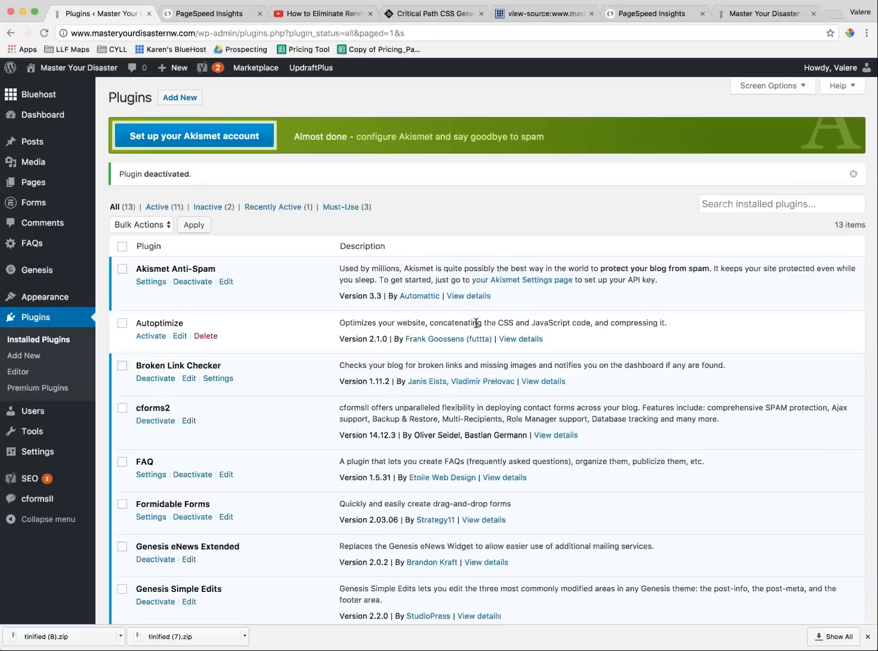
mouse_move(471, 330)
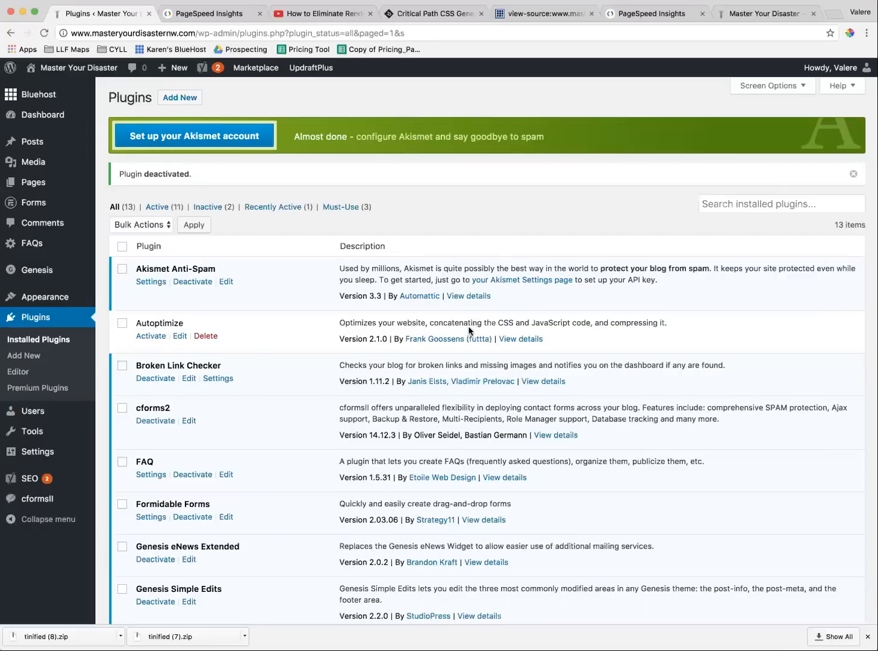
mouse_move(505, 333)
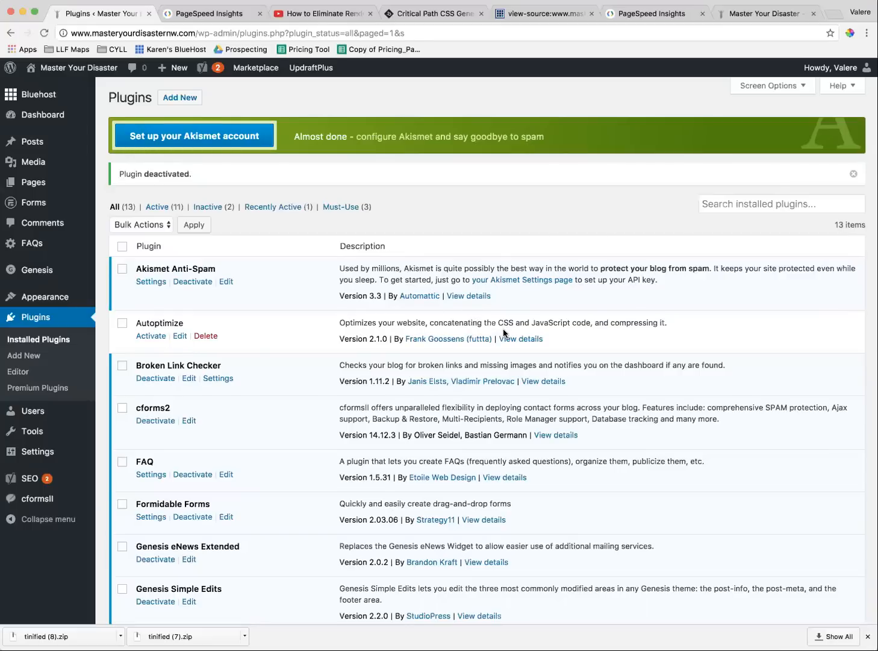
mouse_move(557, 332)
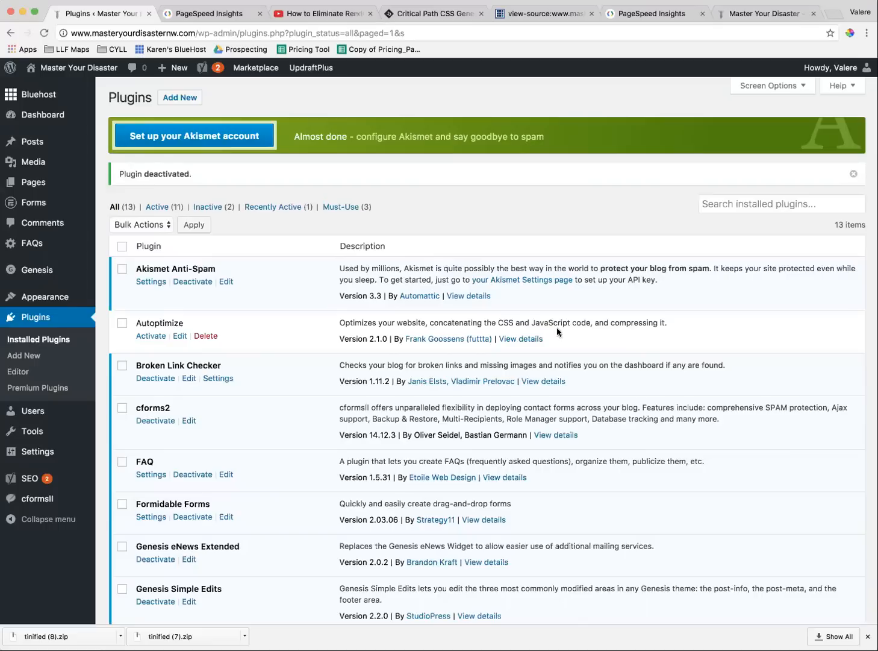
mouse_move(532, 333)
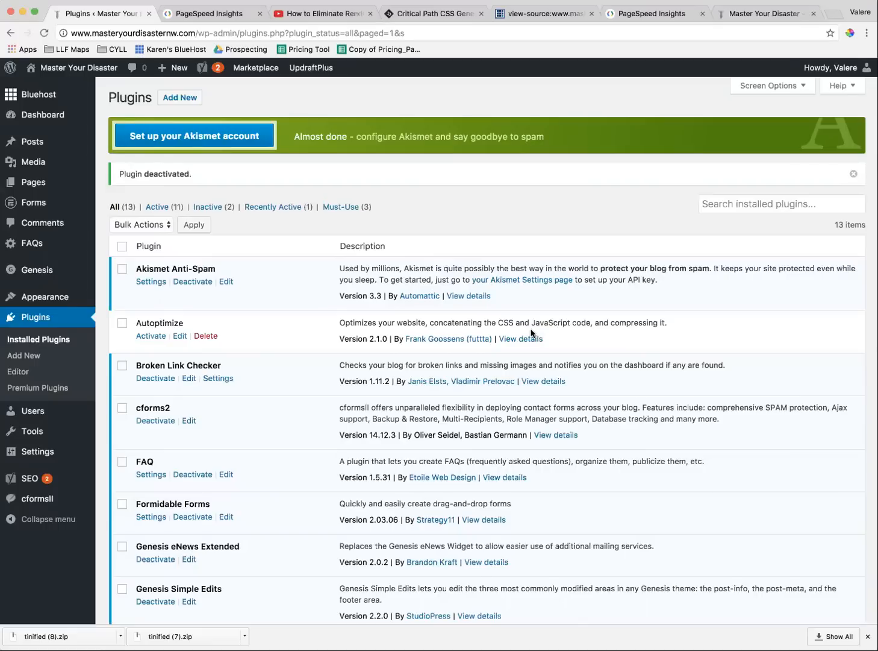
mouse_move(176, 320)
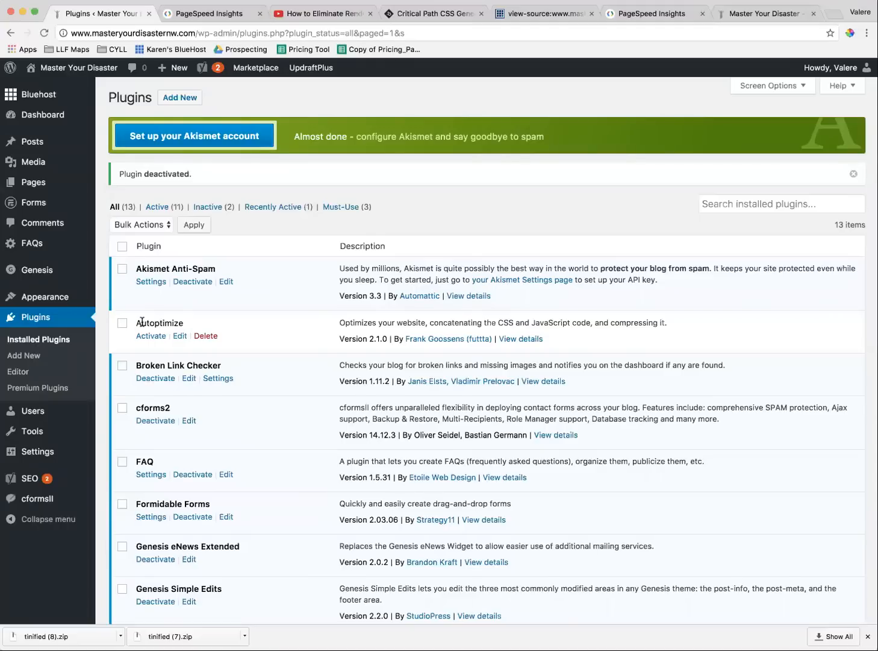
mouse_move(152, 335)
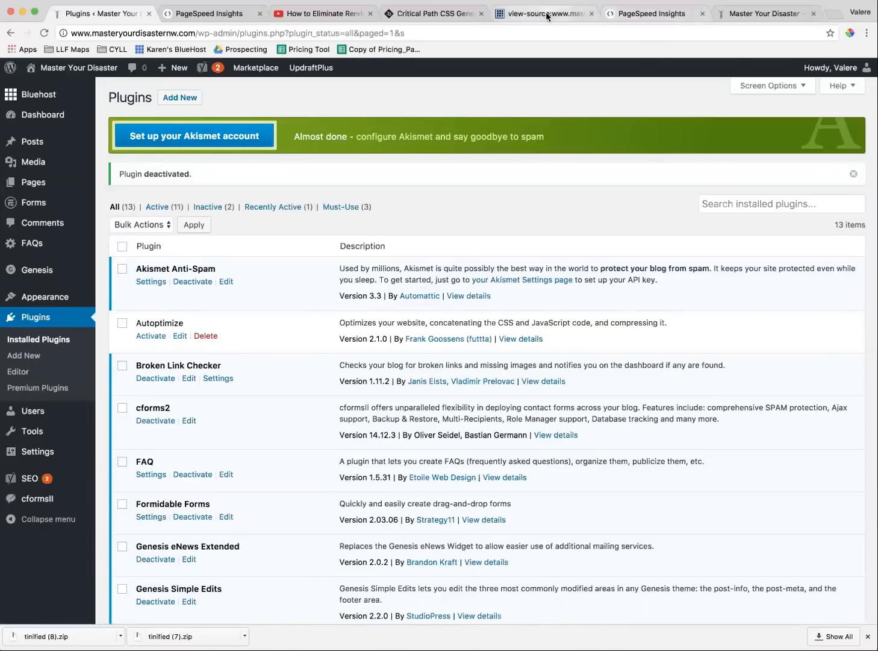
Scroll through the homepage's HTML source past its stylesheet links and inline styles.
click(537, 13)
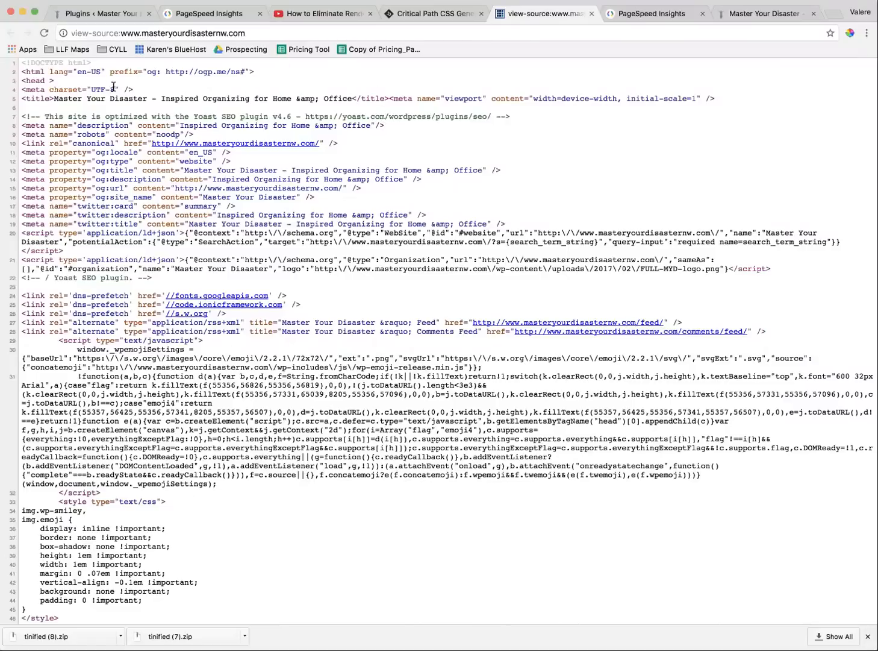
scroll(down, 3)
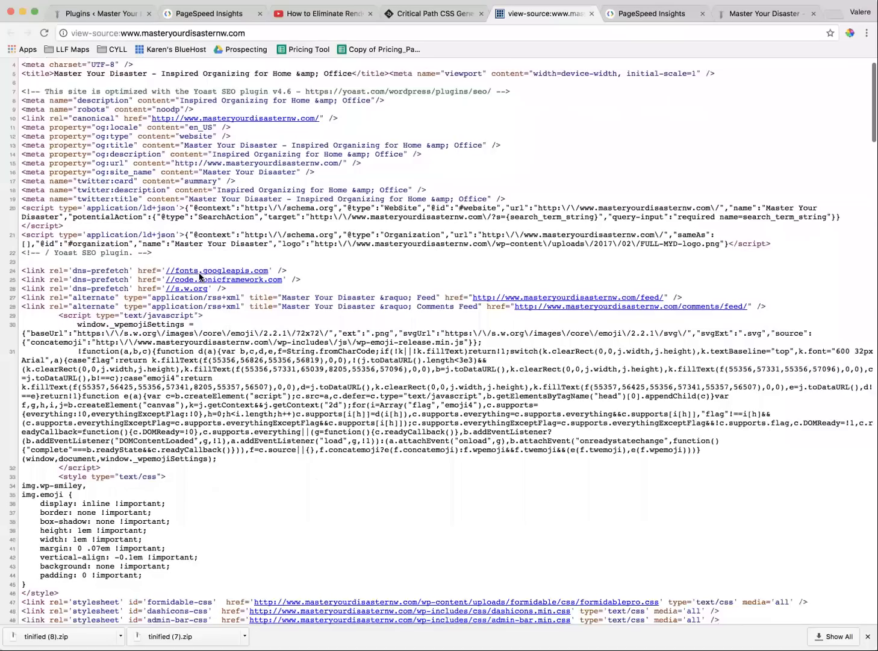
scroll(down, 3)
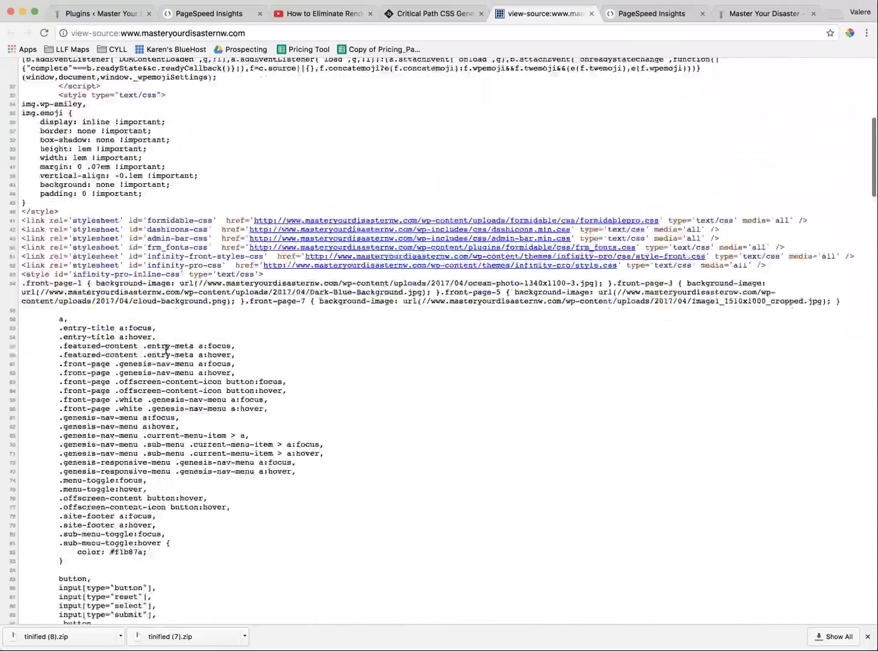
scroll(down, 3)
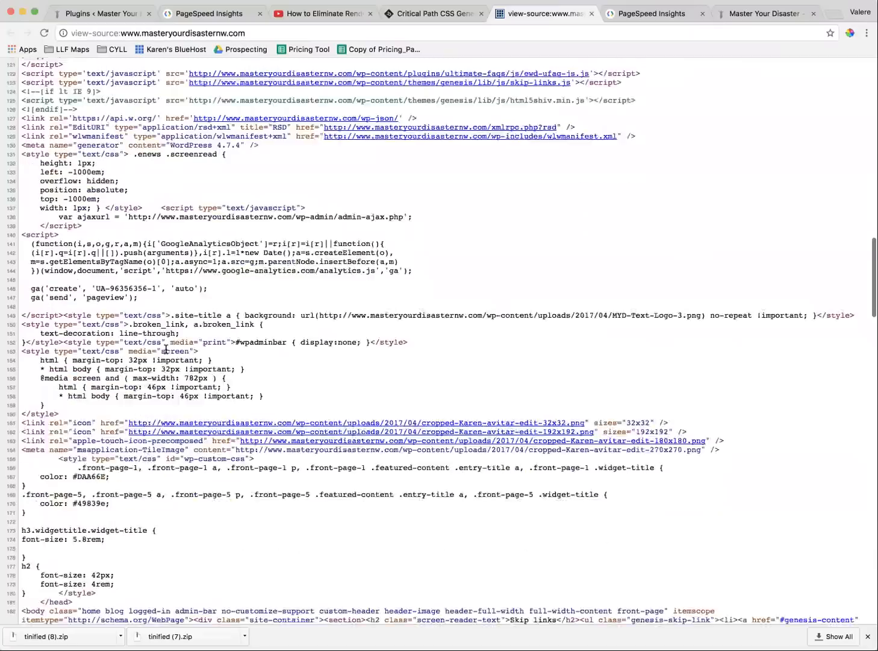
scroll(down, 3)
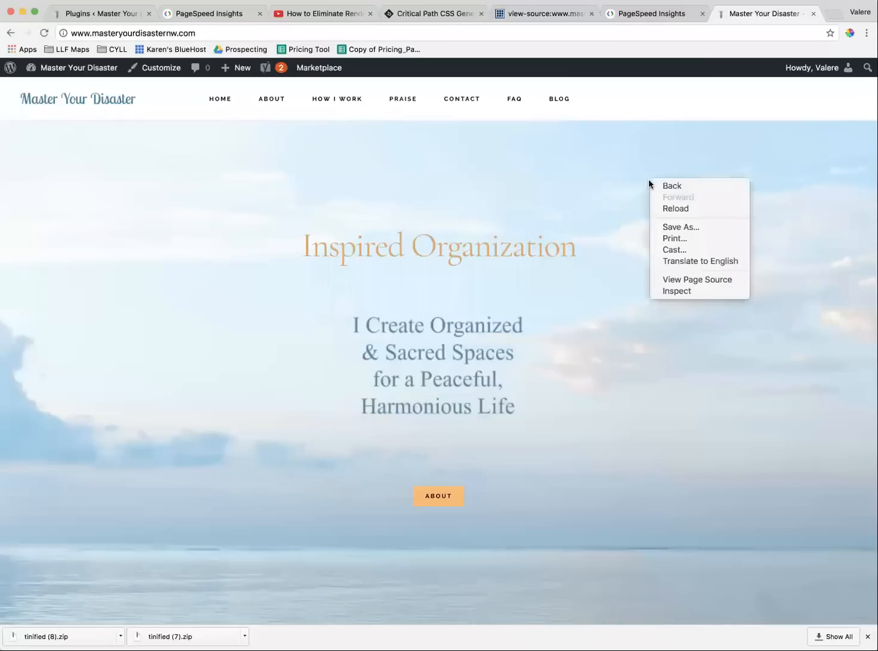
mouse_move(671, 185)
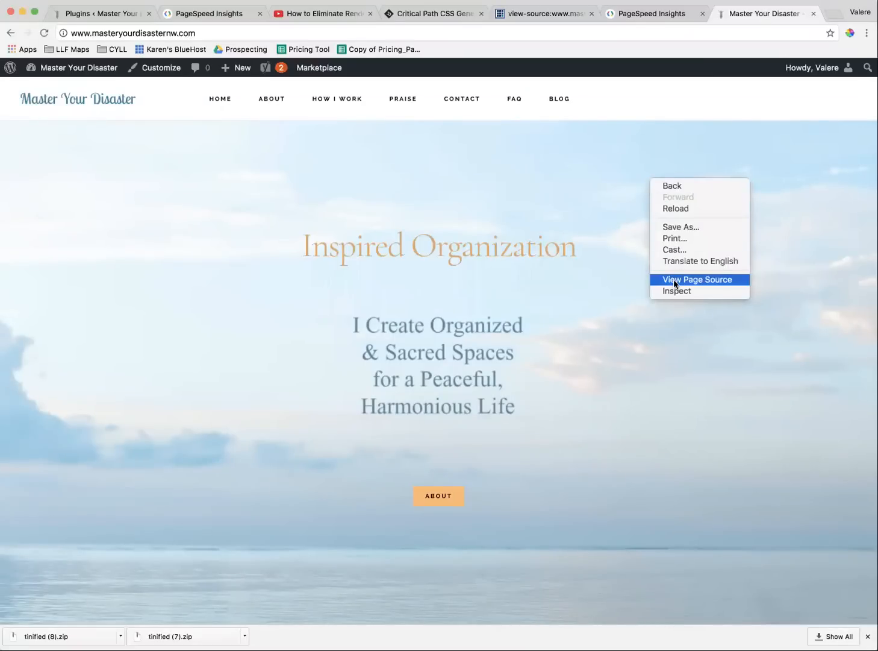
View the homepage's source in a new tab, close it, and return to the Plugins page.
click(698, 279)
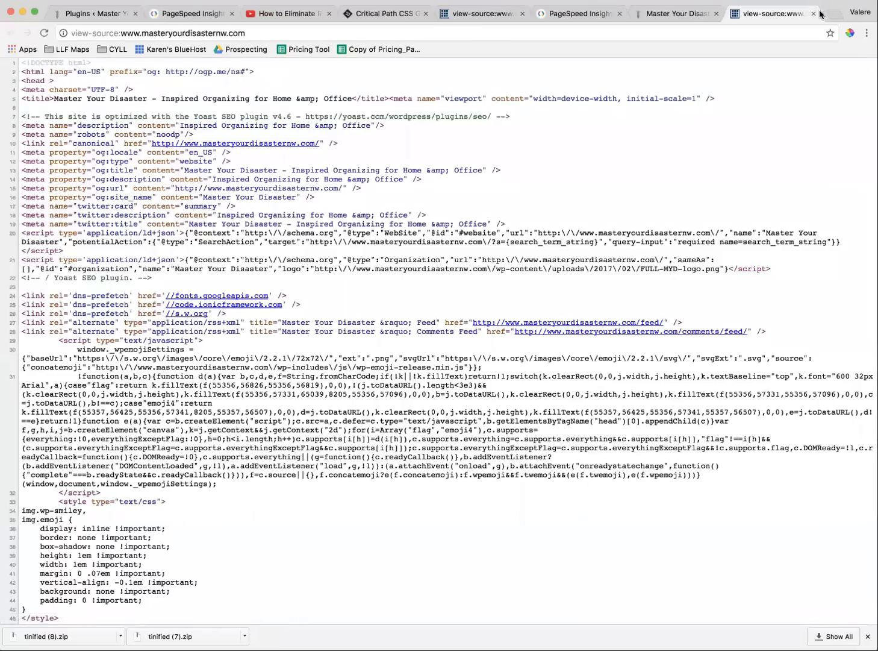
click(765, 14)
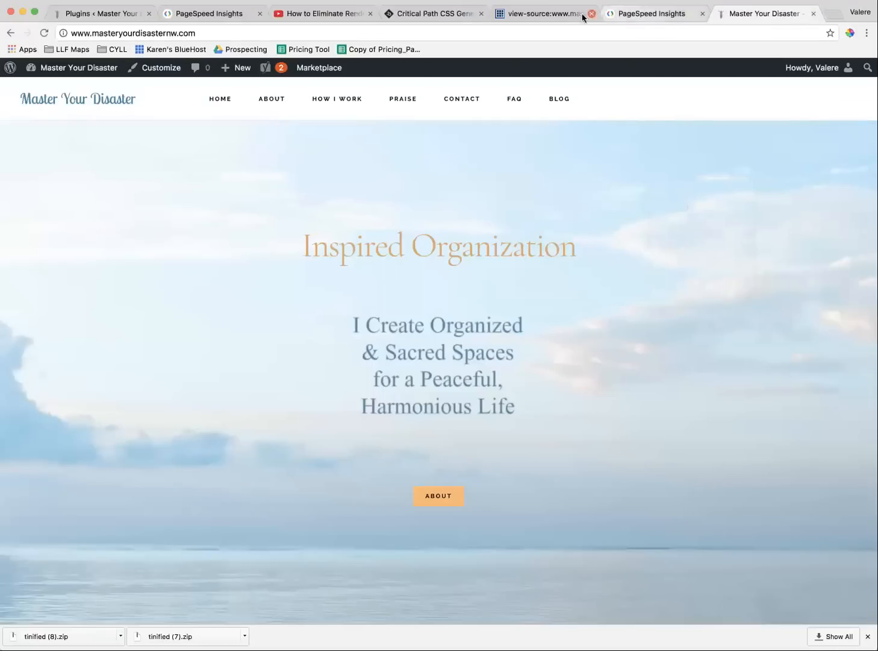
click(540, 13)
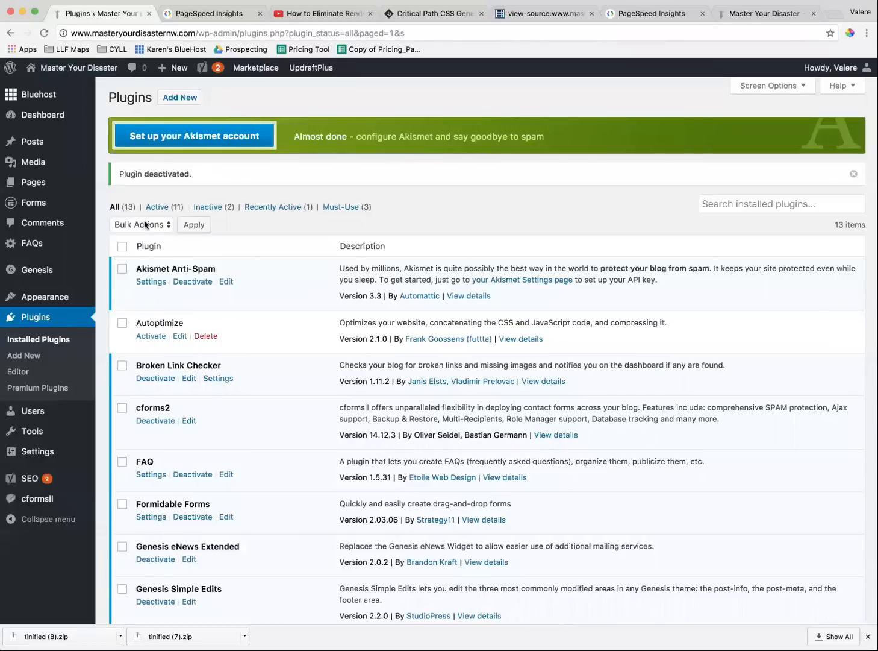
Activate the Autoptimize plugin and move to the empty PageSpeed Insights page.
click(150, 335)
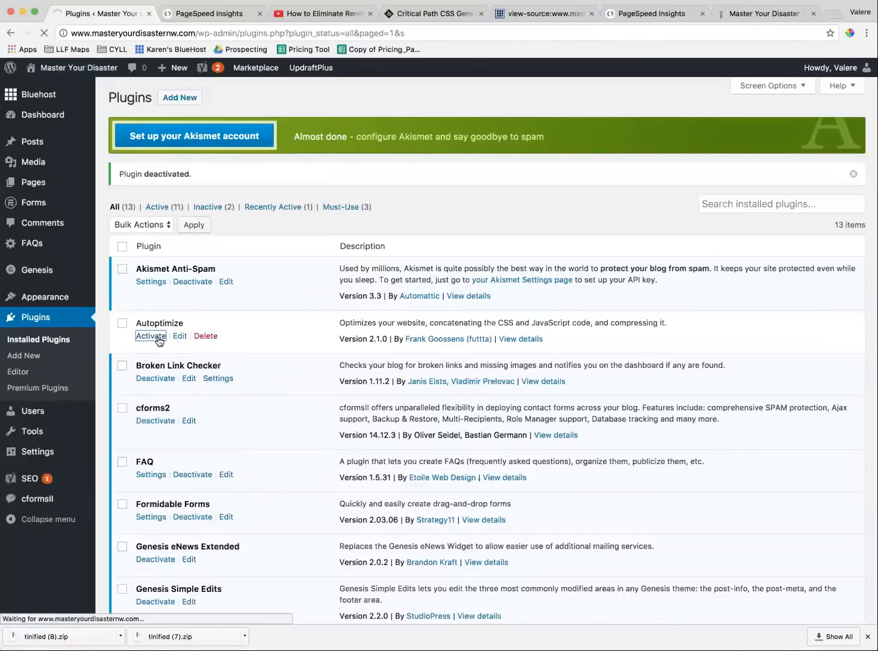
click(149, 334)
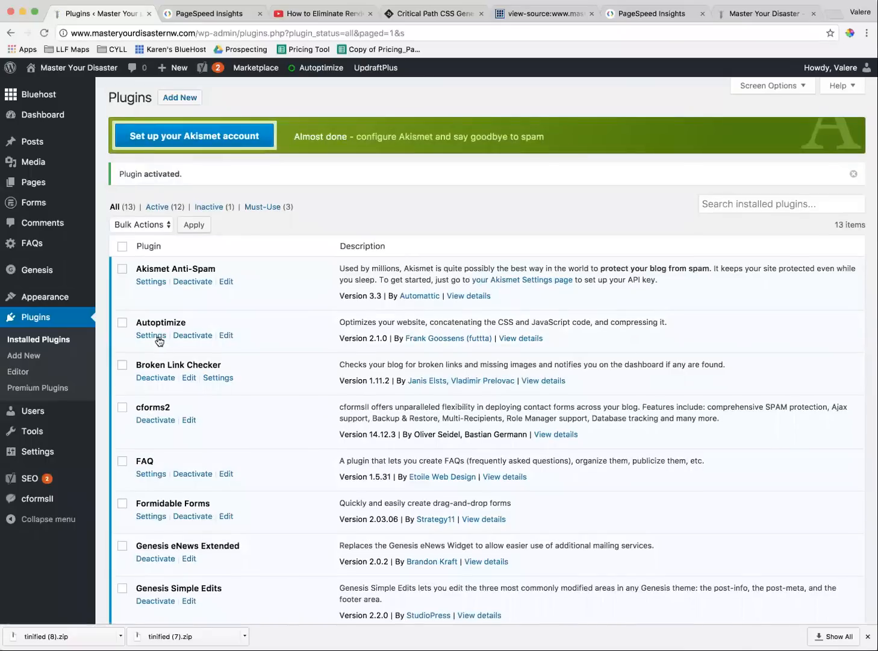
mouse_move(509, 74)
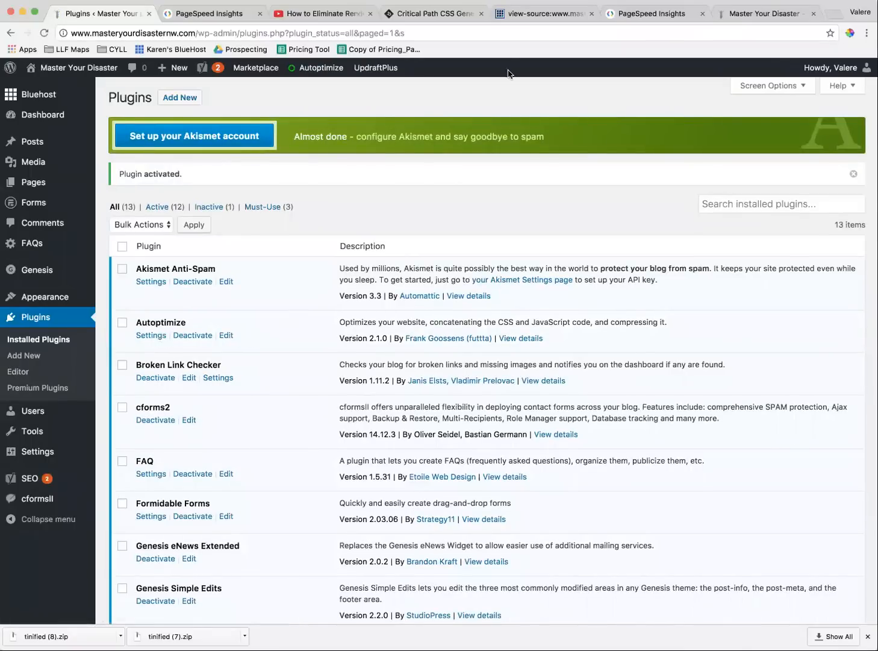
click(655, 13)
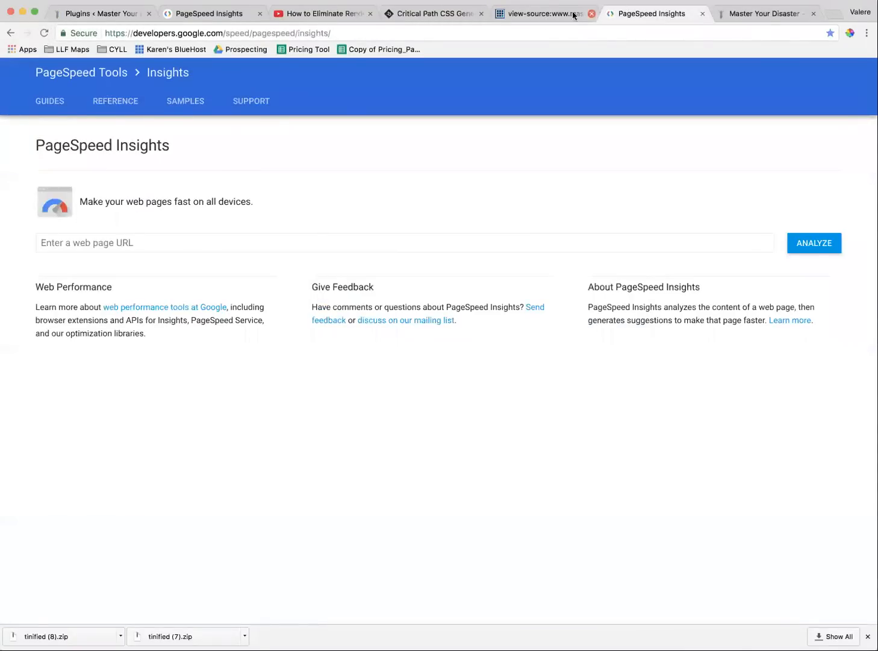
Reload the homepage source to show Autoptimize's aggregated CSS, then return to the PageSpeed results.
click(542, 13)
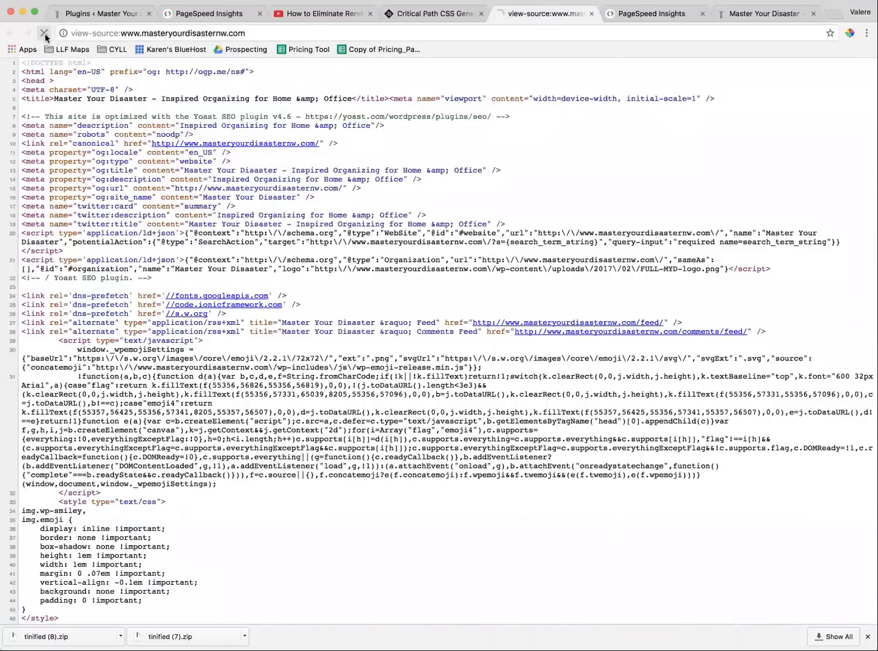
click(43, 34)
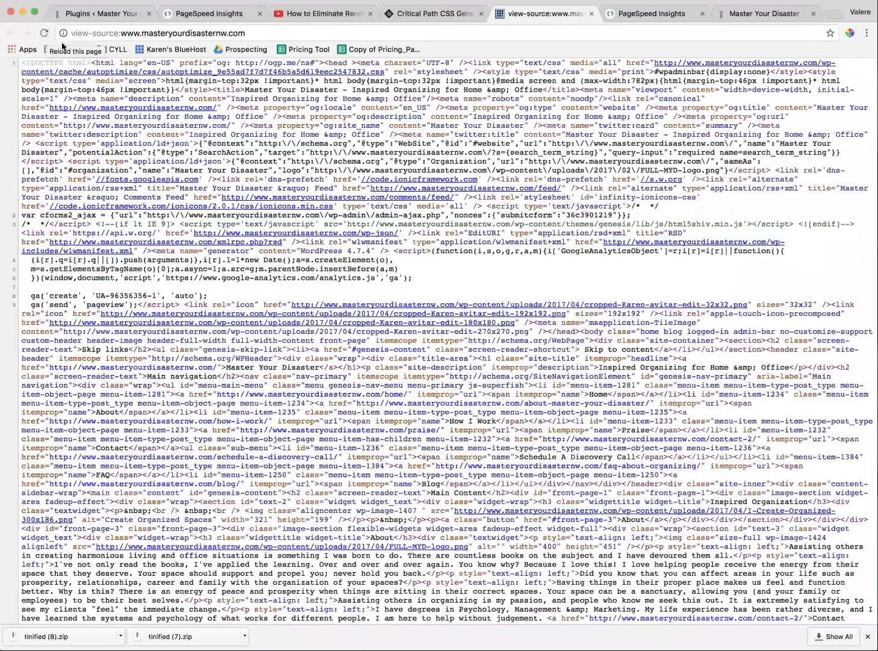
scroll(down, 3)
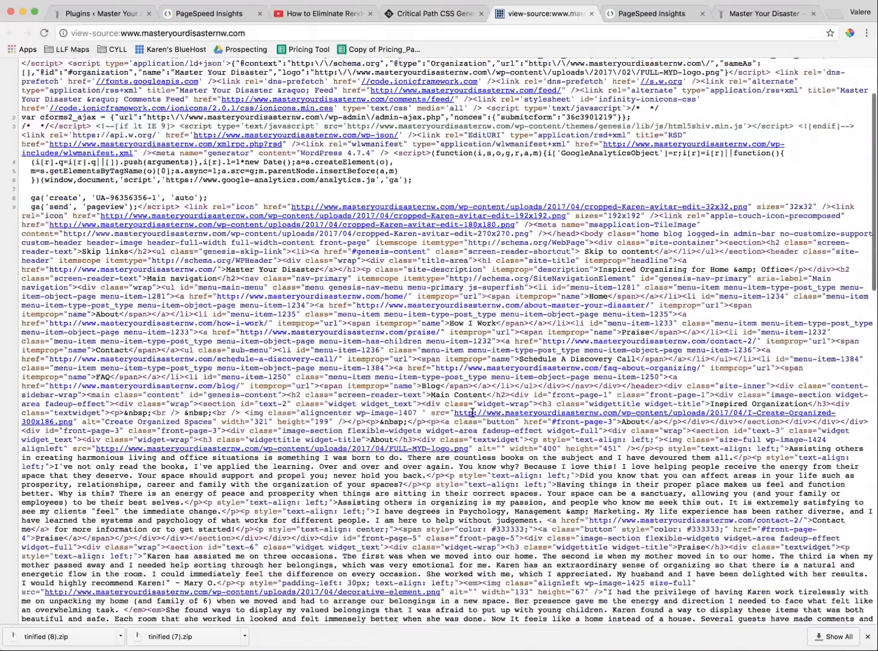
click(205, 13)
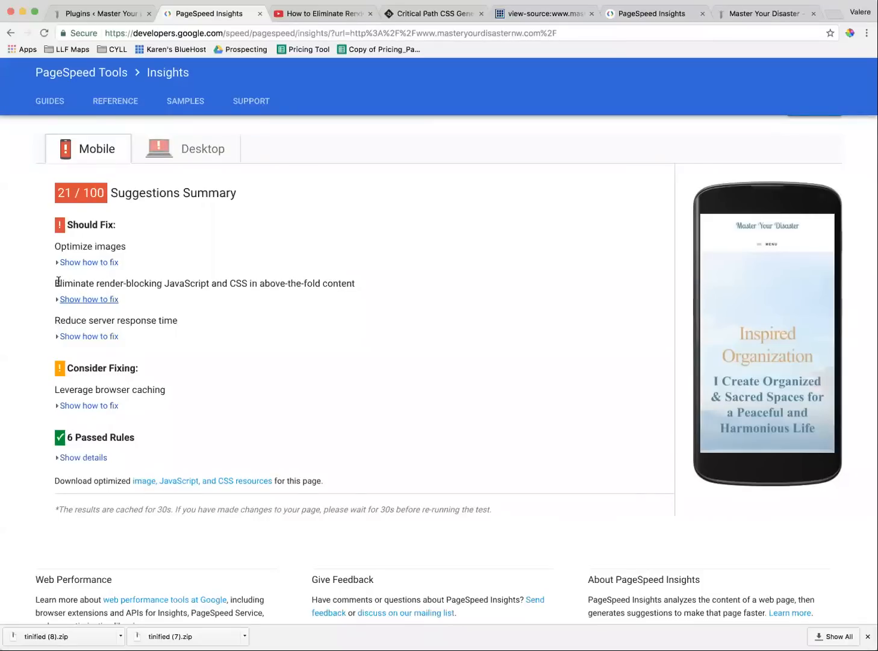
click(90, 299)
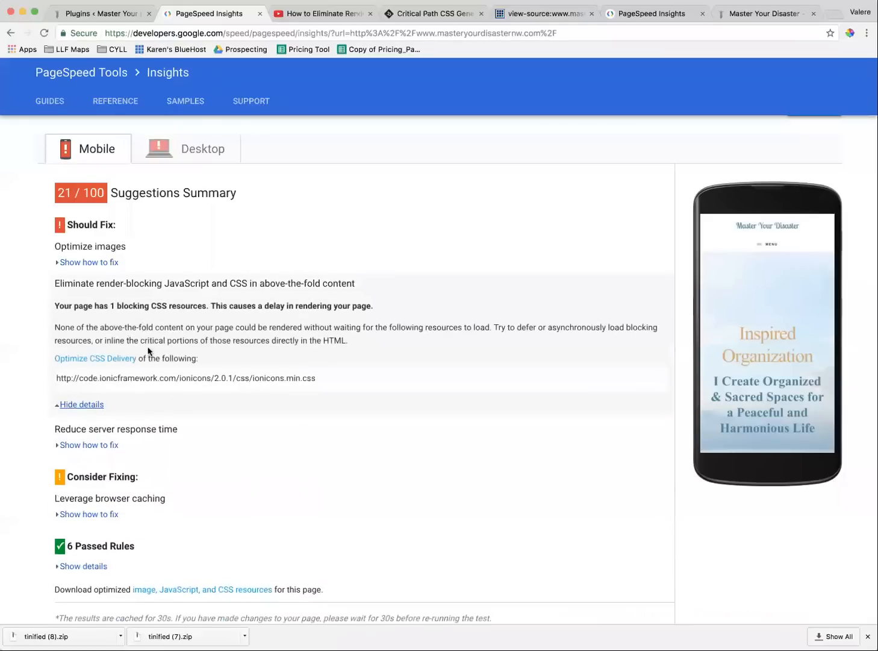
mouse_move(90, 391)
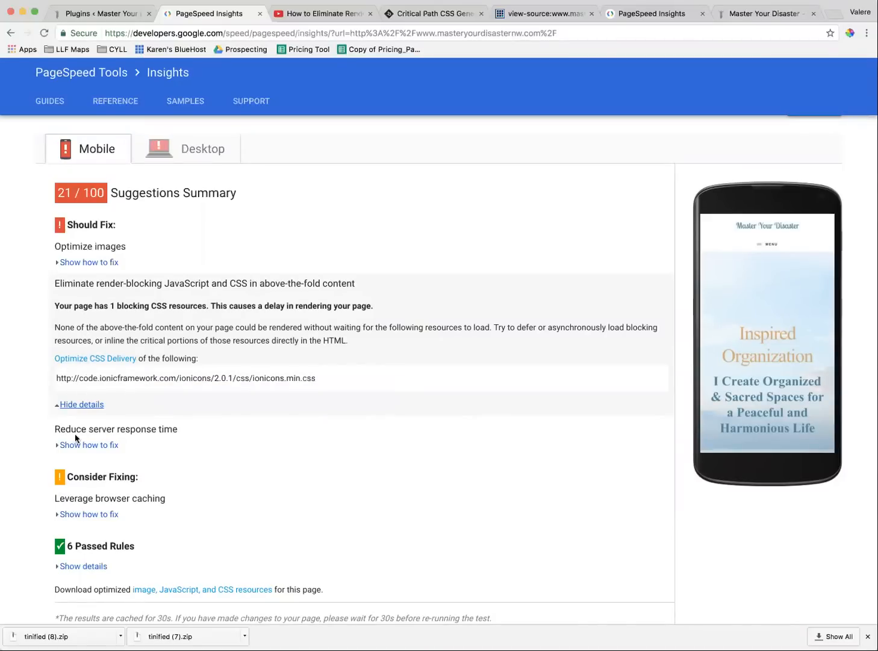
click(82, 405)
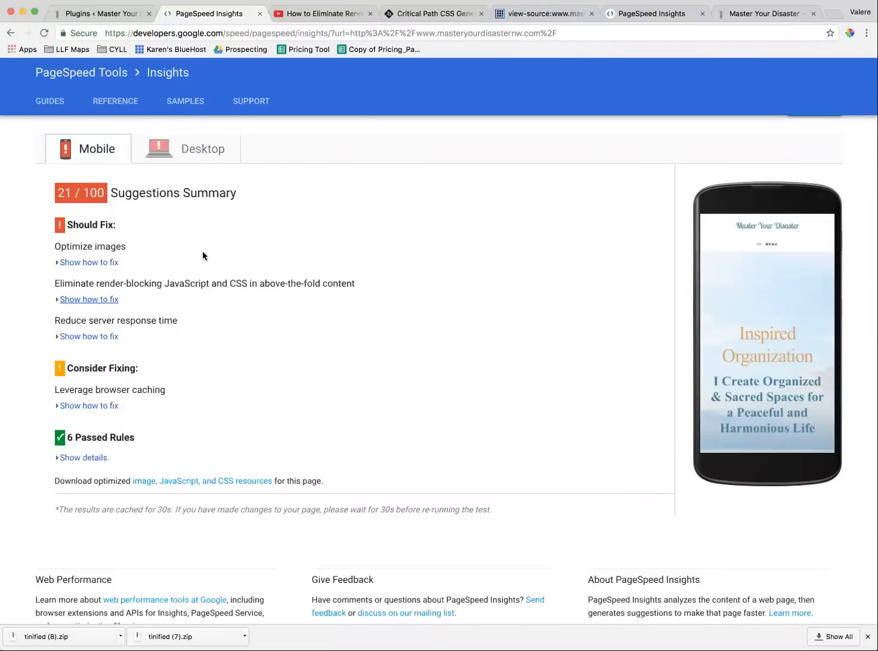
mouse_move(119, 218)
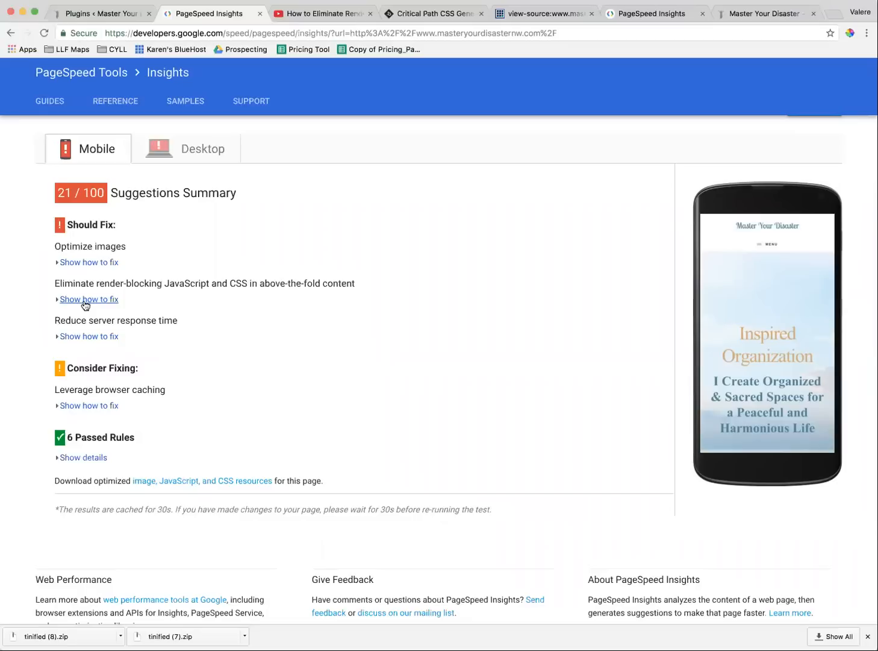
mouse_move(119, 20)
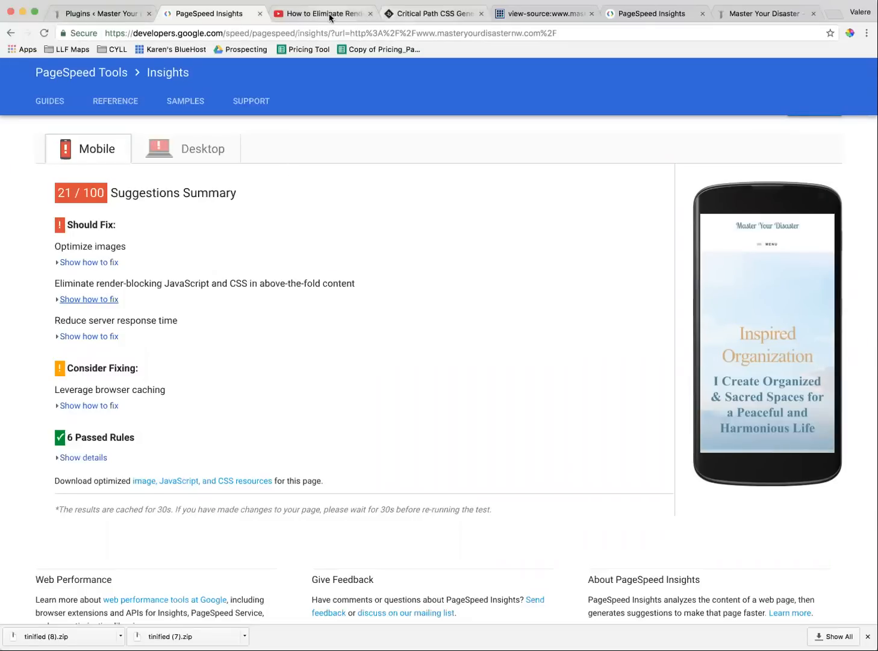
click(322, 14)
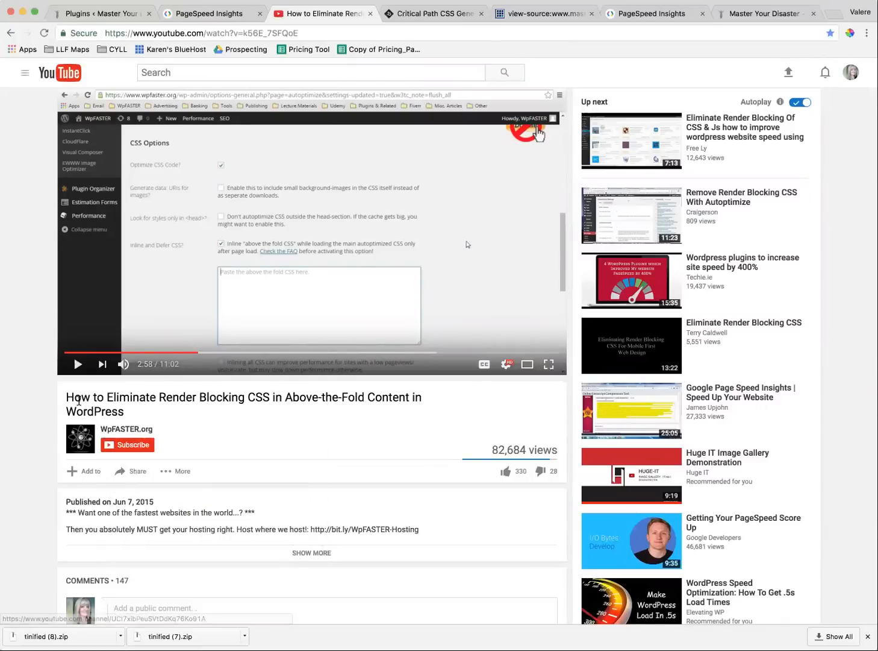
mouse_move(224, 403)
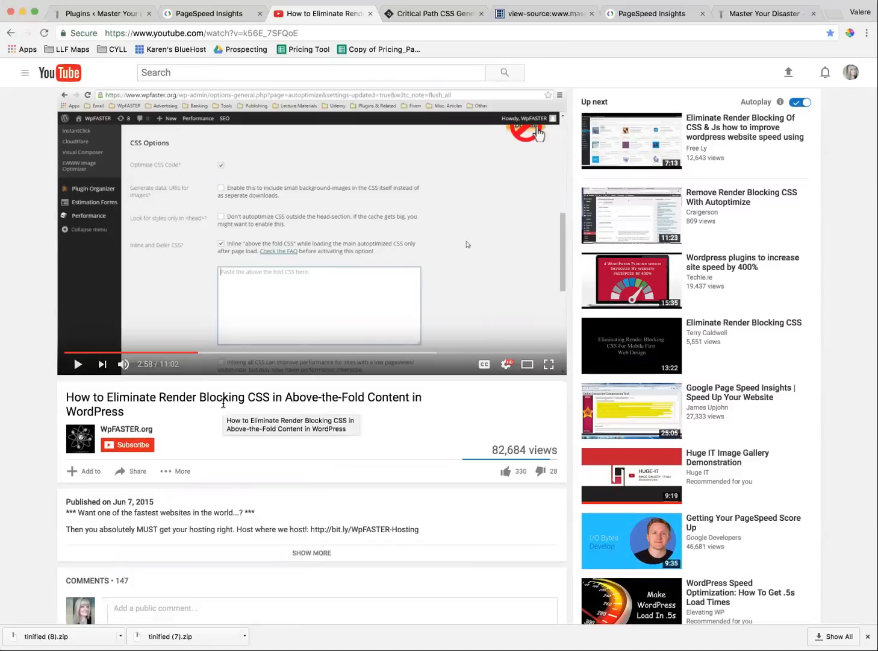
mouse_move(167, 314)
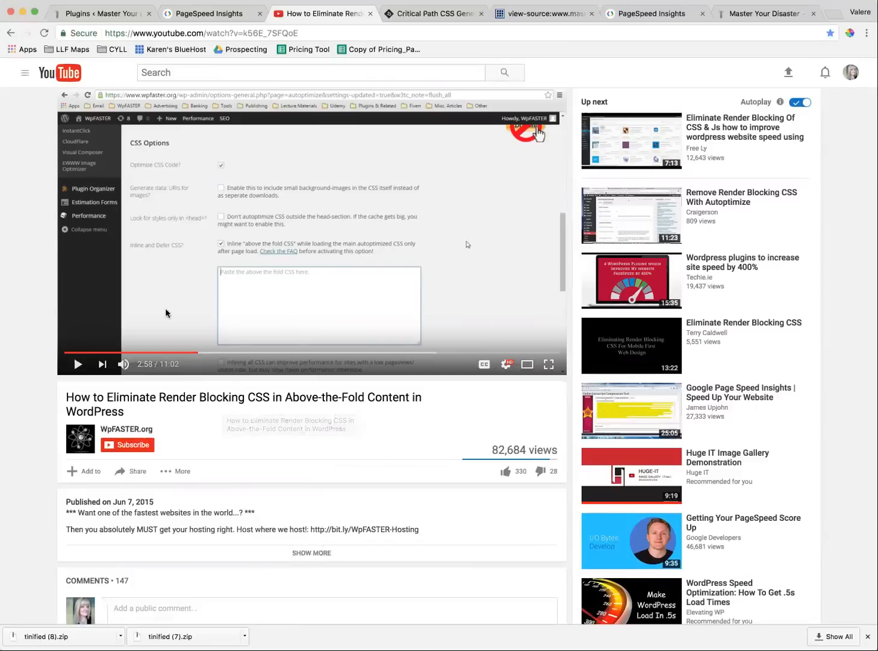
mouse_move(251, 315)
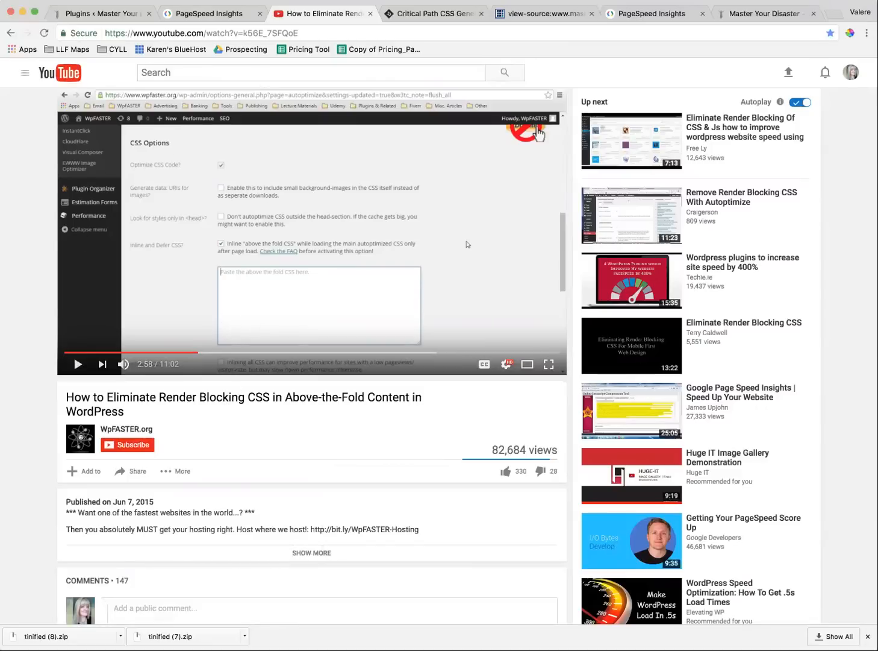
mouse_move(208, 14)
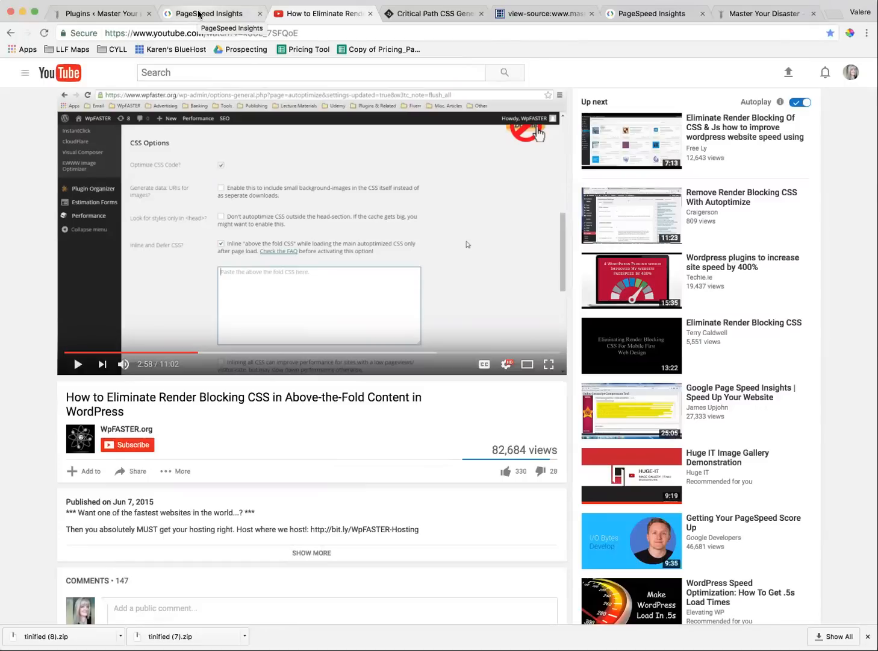
click(207, 14)
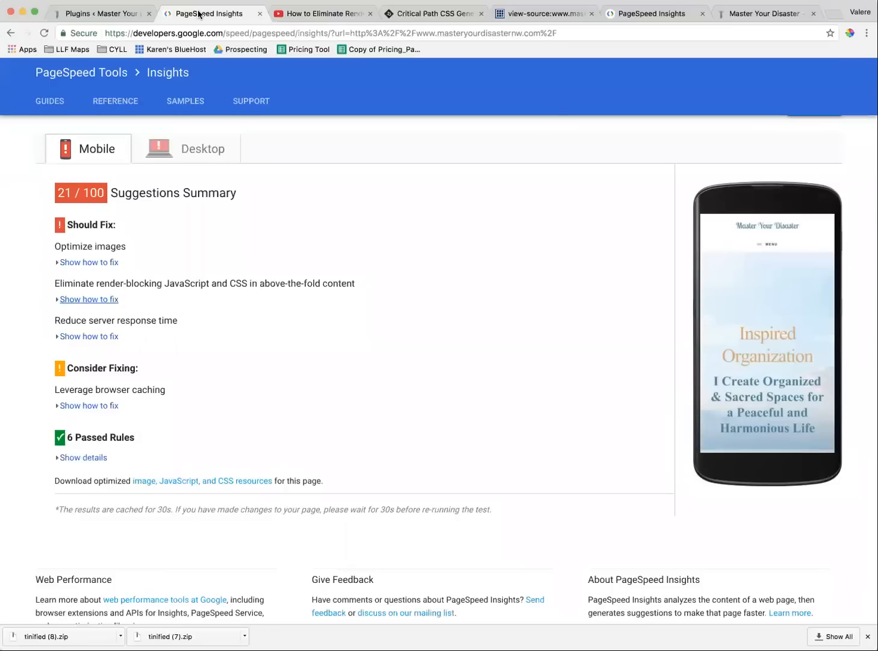
Switch to the Critical Path CSS Generator showing a blank critical CSS result.
click(434, 14)
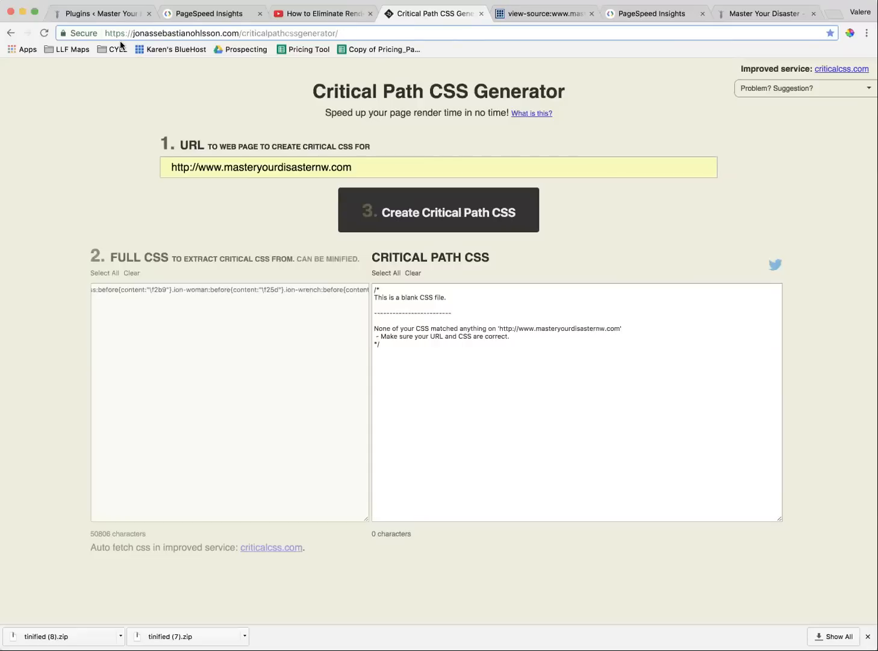
mouse_move(340, 186)
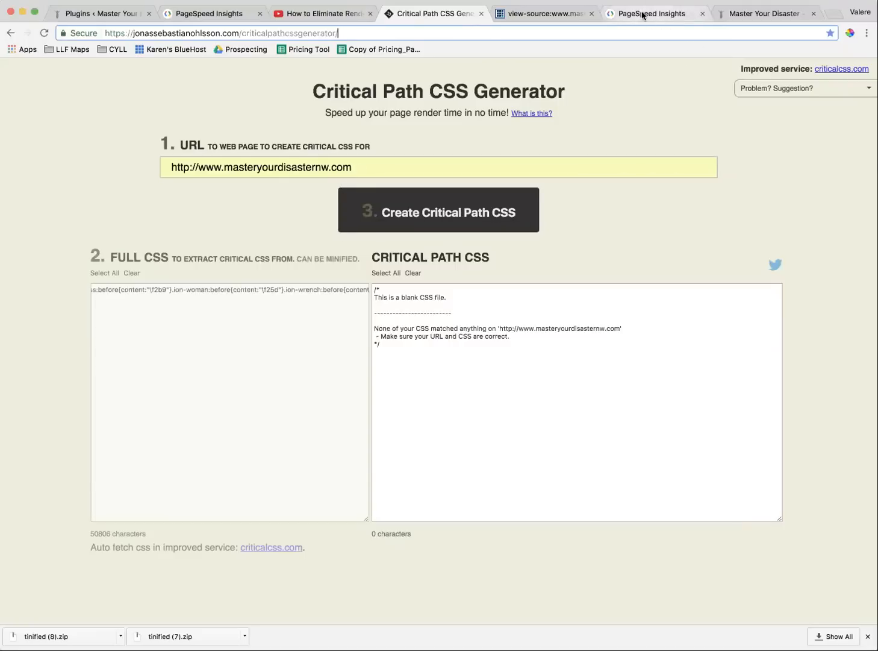
Copy the full CSS from the cached Autoptimize stylesheet tab.
click(545, 14)
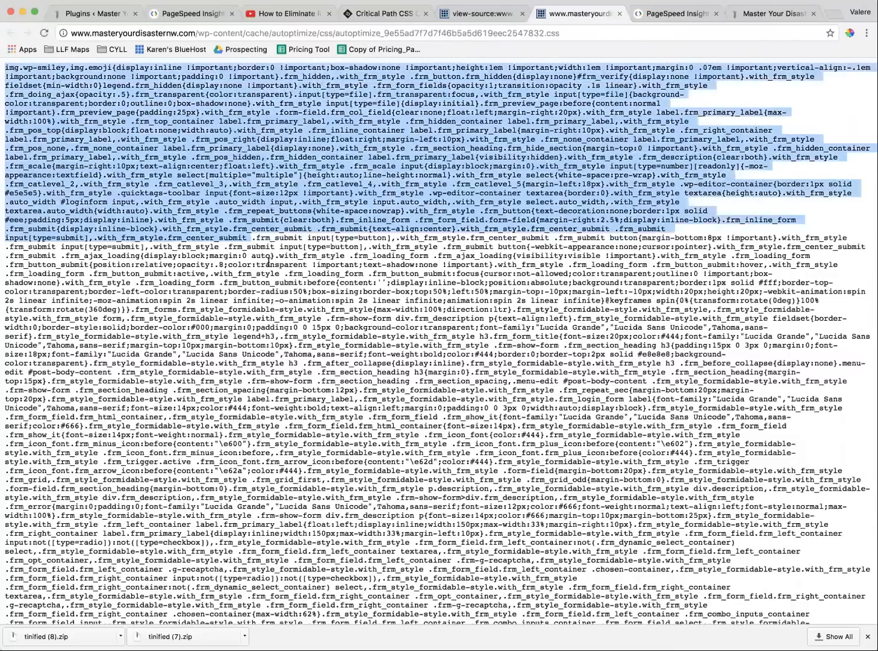
click(386, 13)
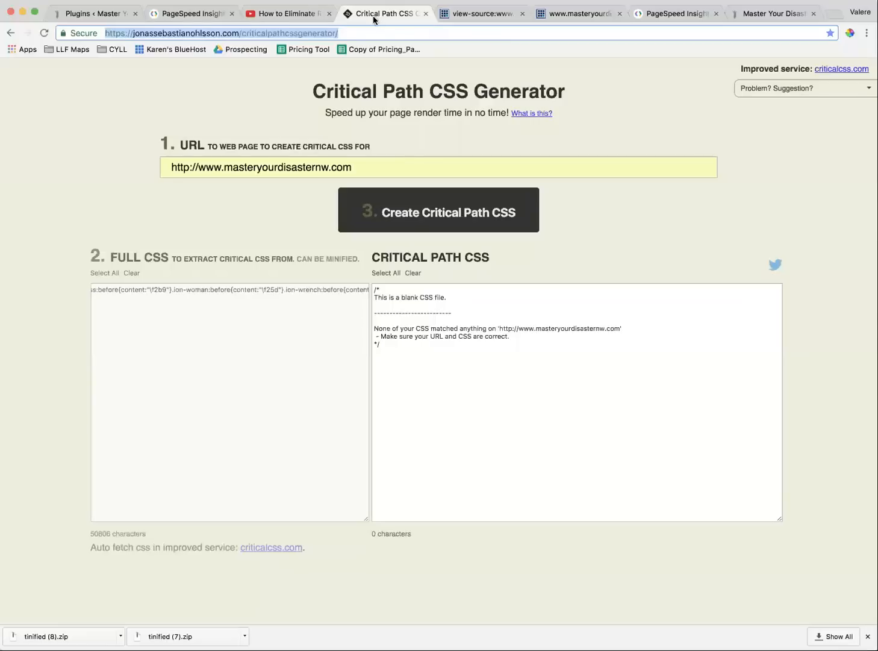
Paste the stylesheet into the Full CSS box, generate about 11,300 characters of critical CSS, and return to Plugins.
click(229, 291)
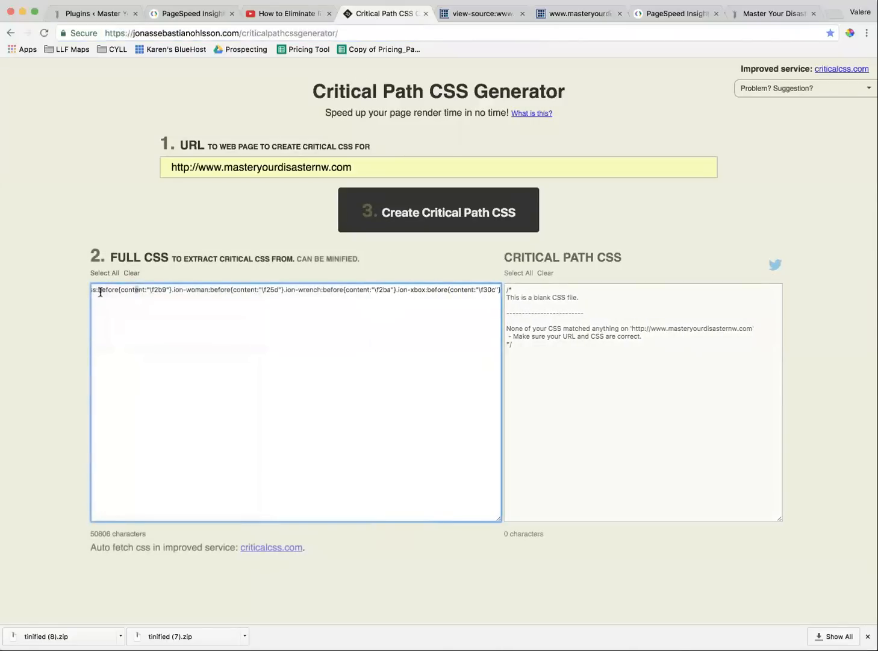
click(131, 272)
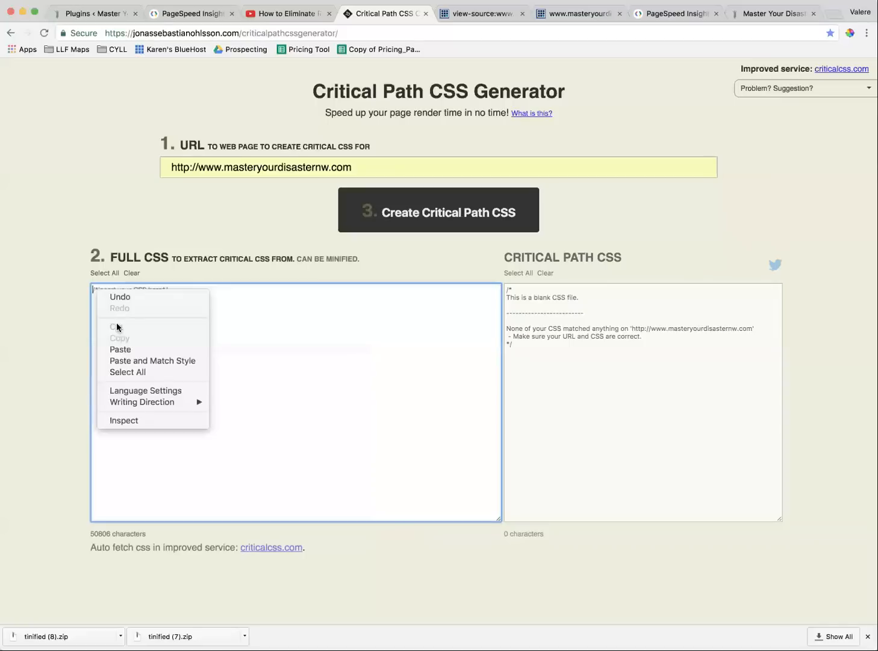
click(121, 350)
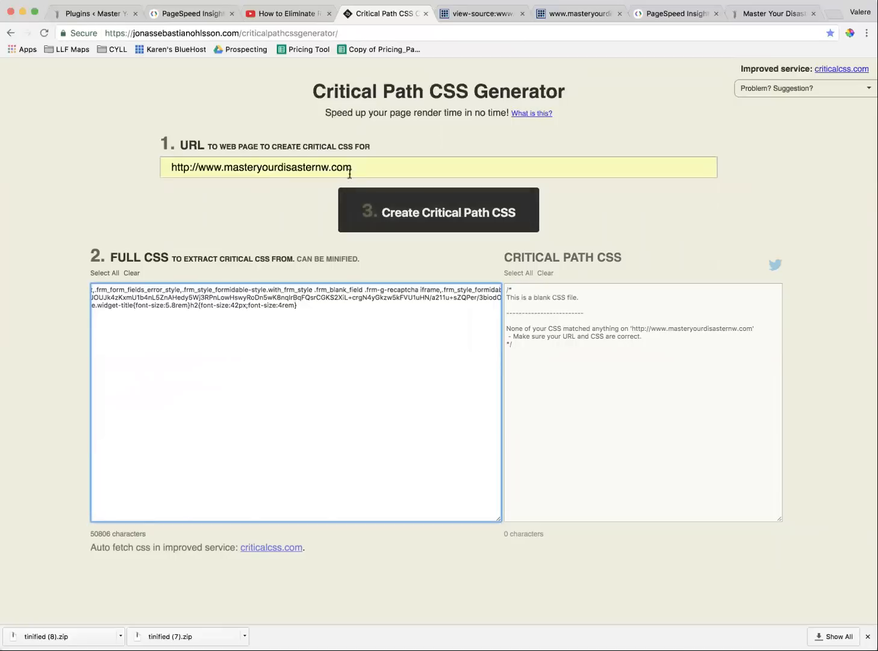
mouse_move(296, 150)
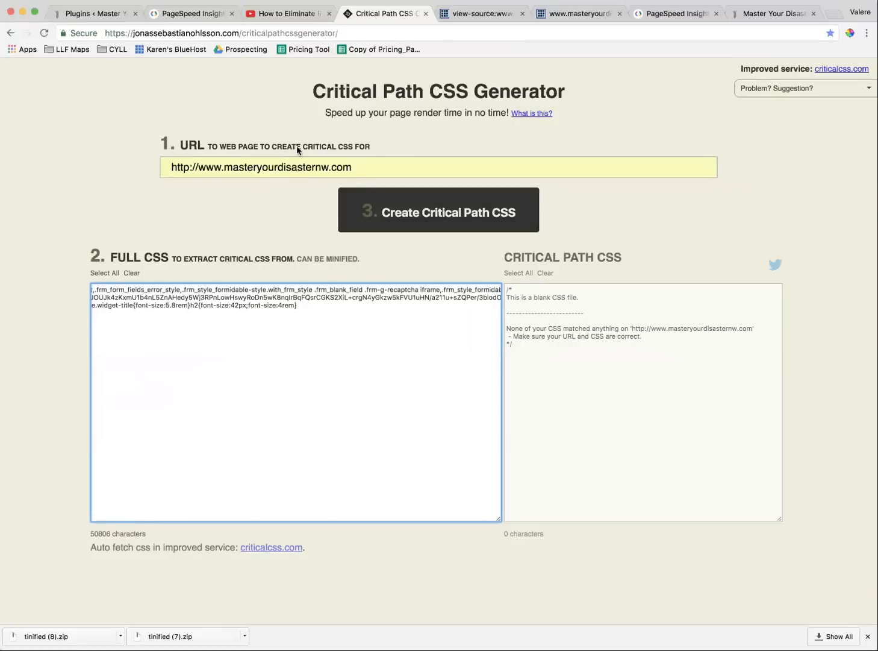
mouse_move(314, 161)
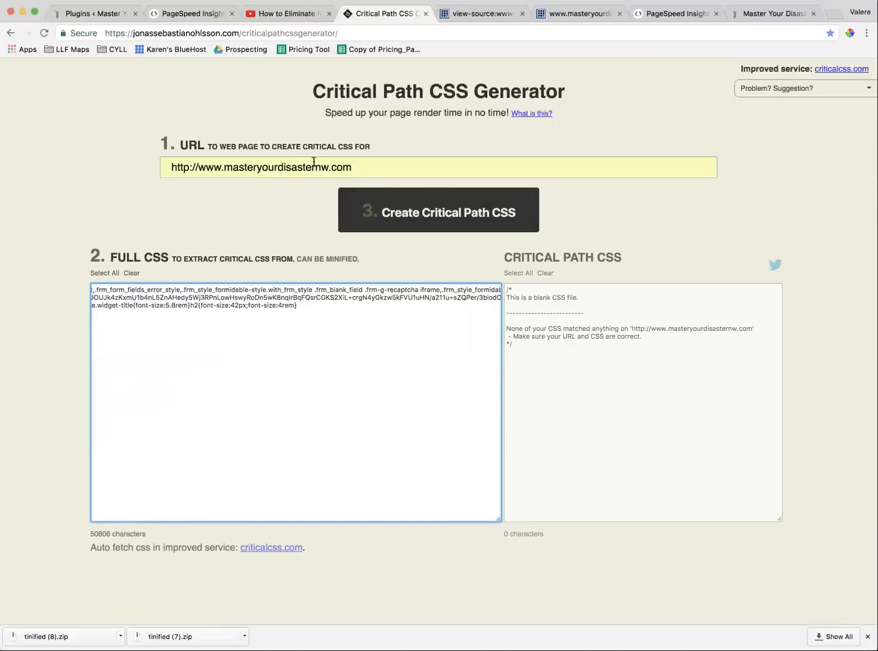
click(438, 210)
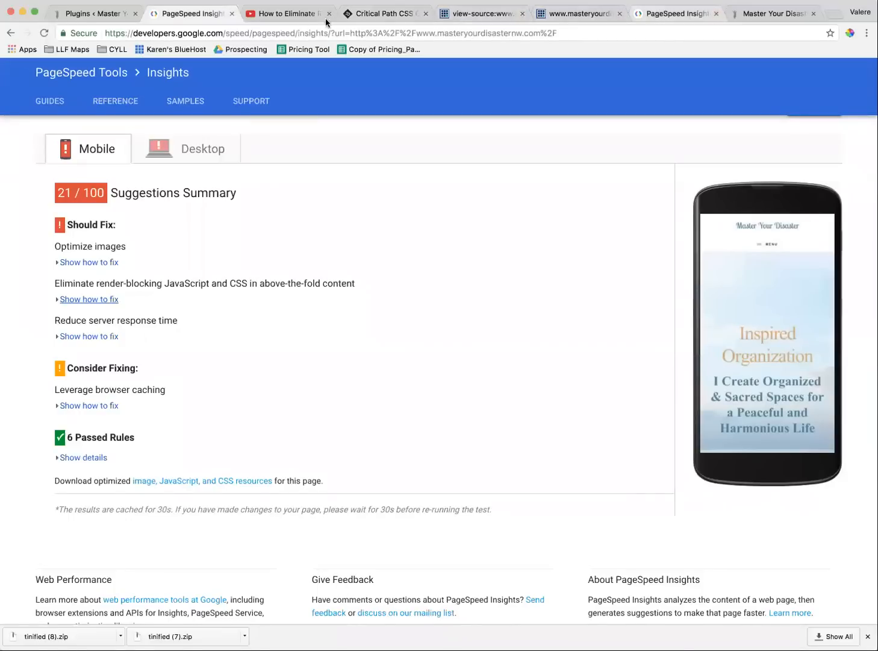
click(384, 14)
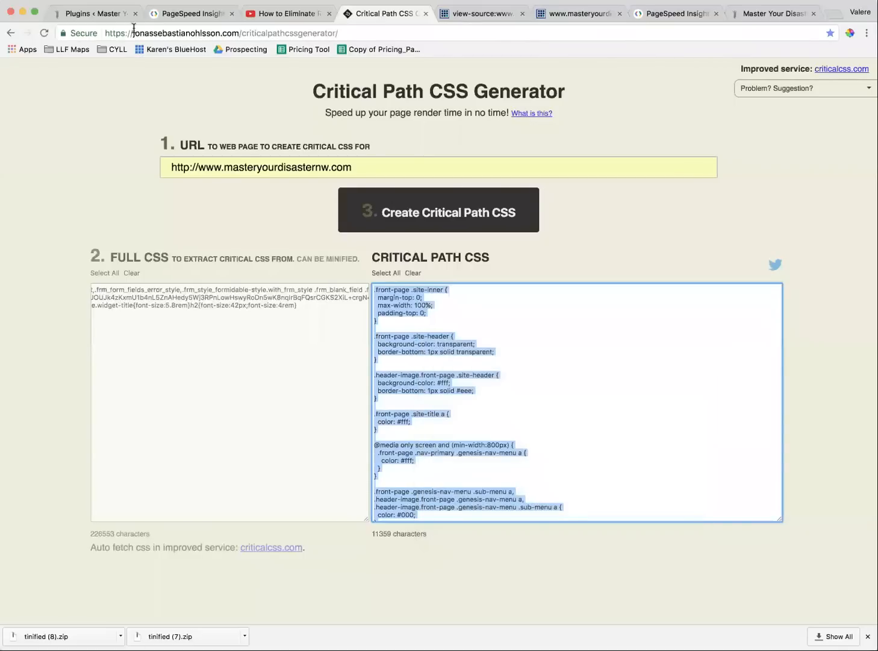
click(94, 12)
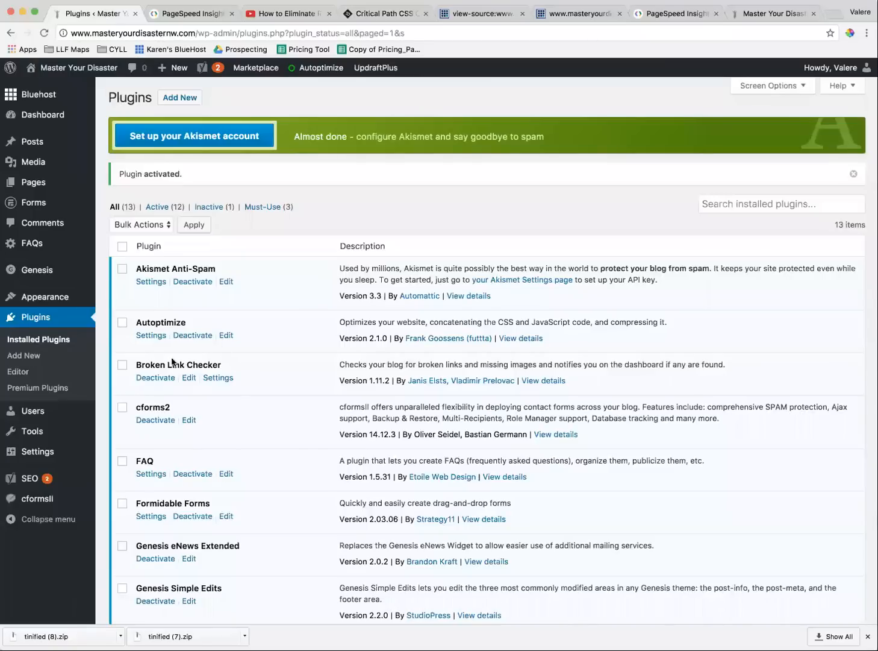
mouse_move(150, 335)
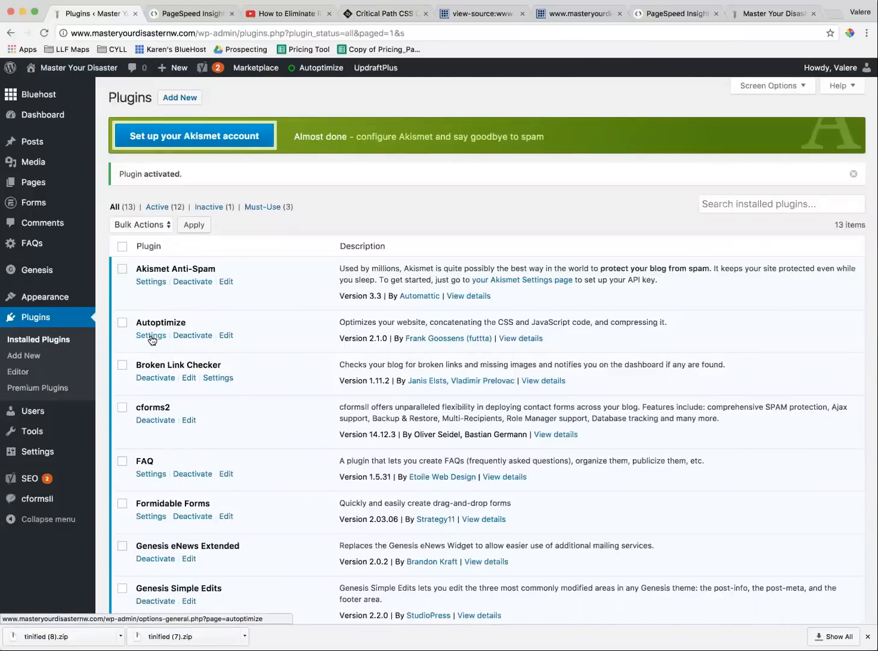
Go to Autoptimize's Settings from the installed plugins list.
click(151, 335)
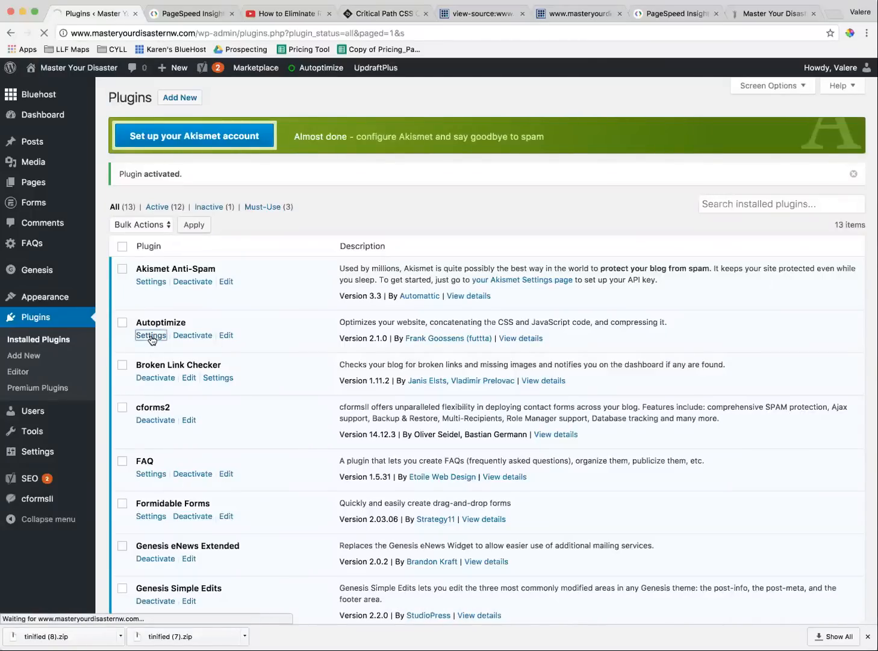
click(150, 335)
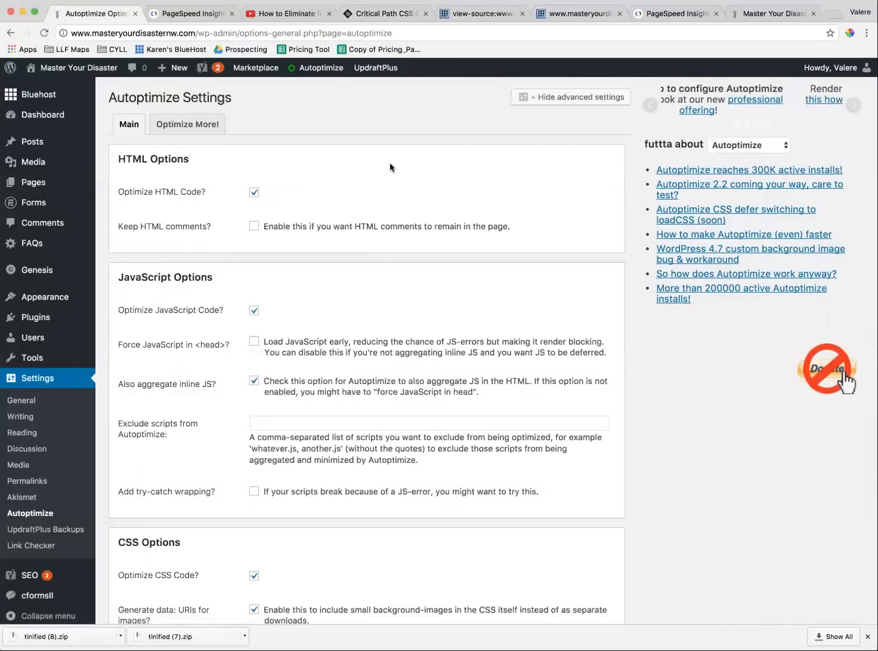
Reveal Autoptimize's advanced settings and reach the CSS options section.
click(576, 97)
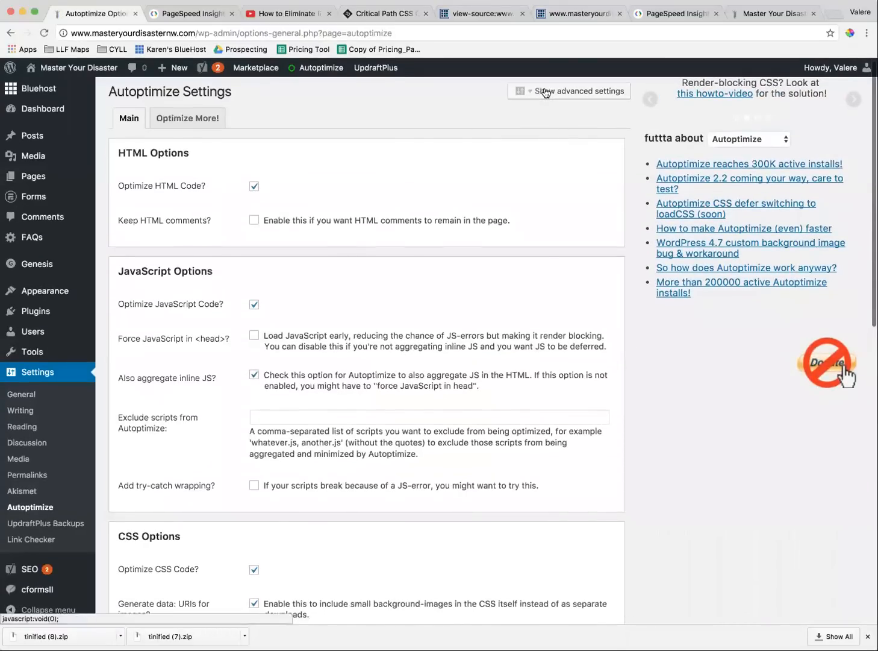
click(568, 92)
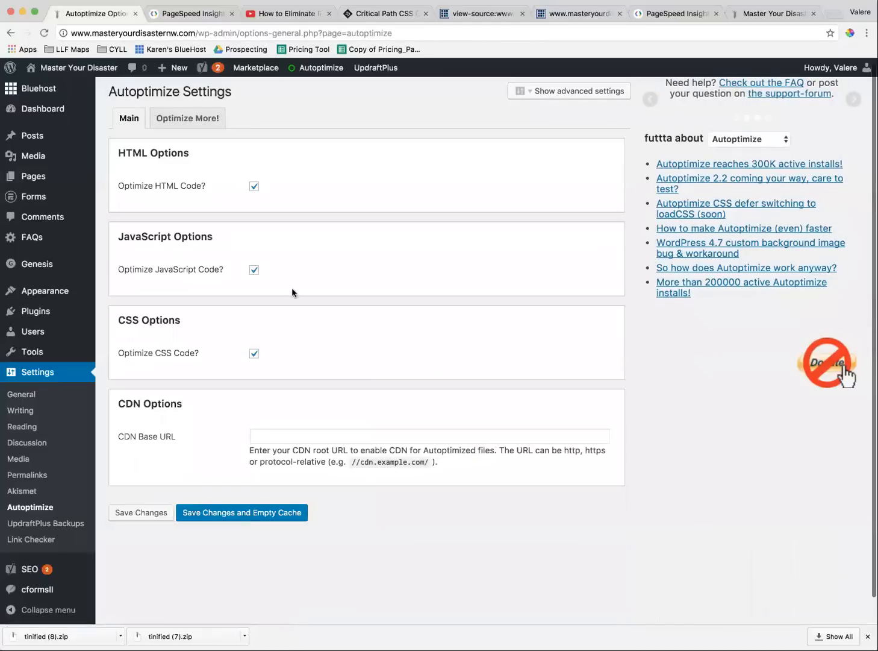
click(253, 191)
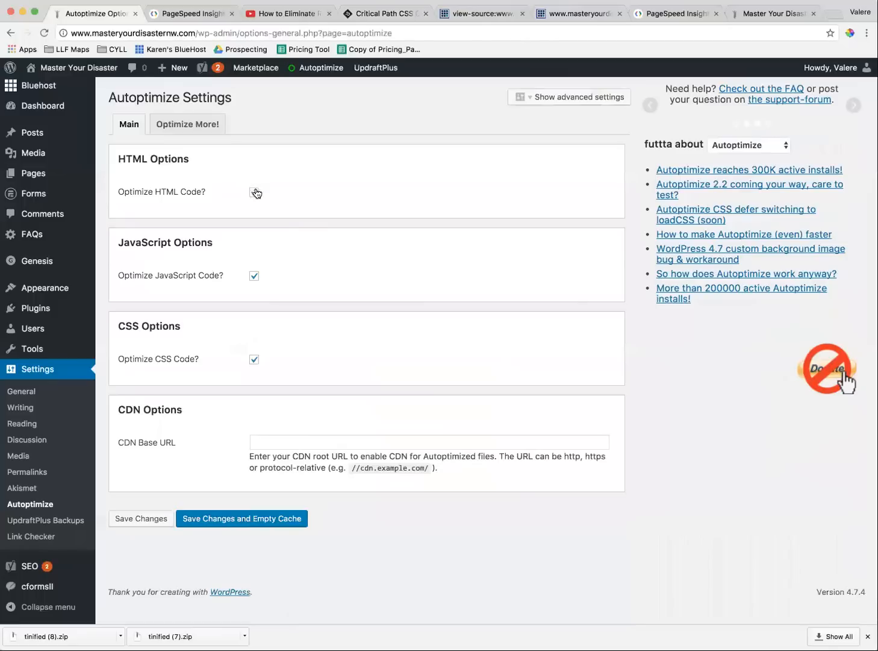
click(253, 191)
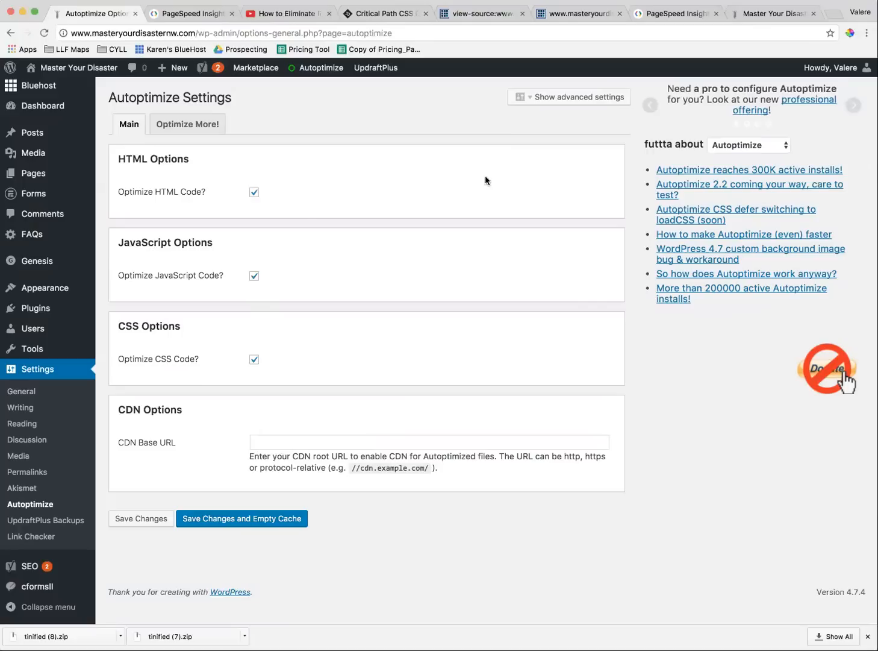
click(569, 96)
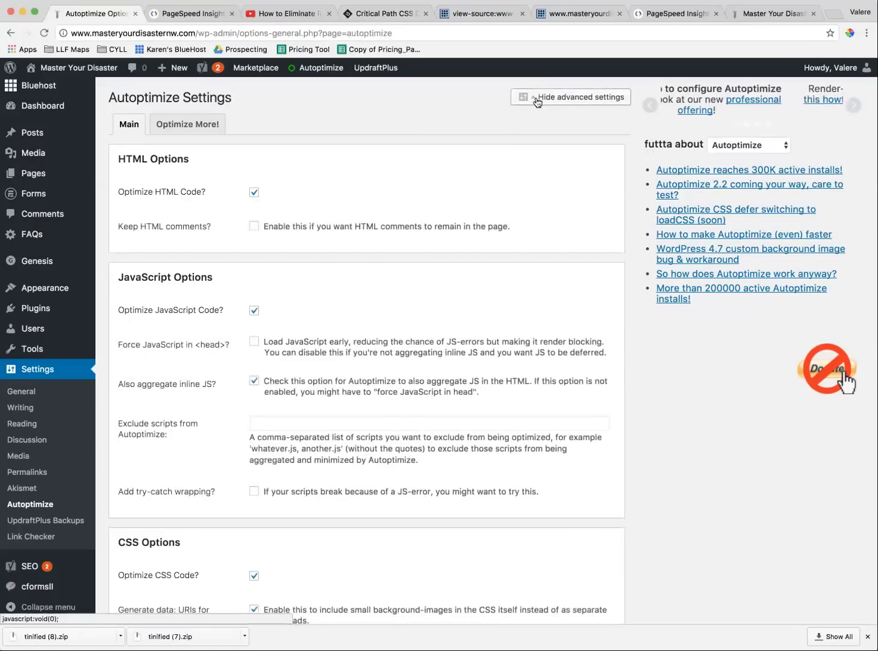
scroll(down, 3)
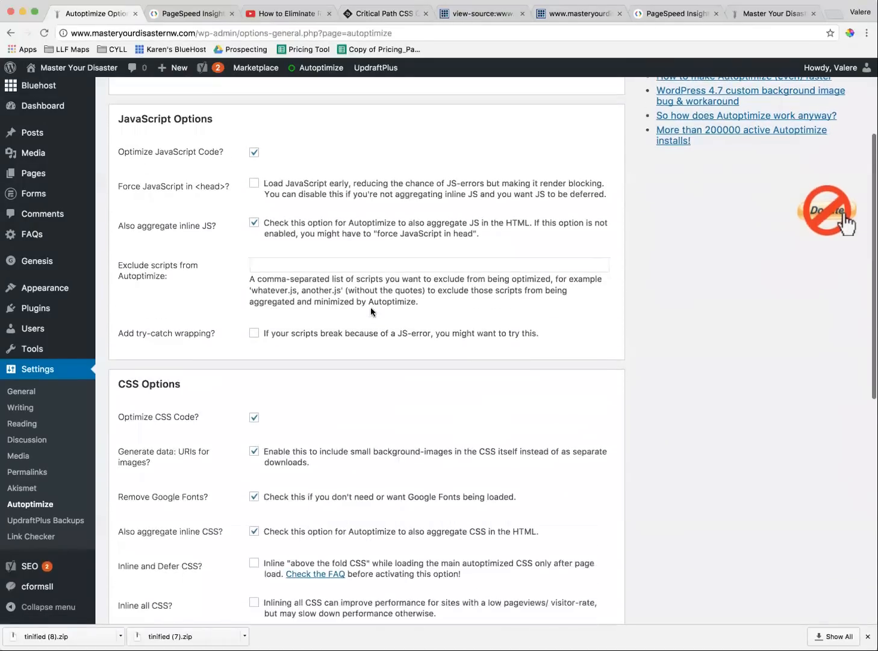
scroll(down, 3)
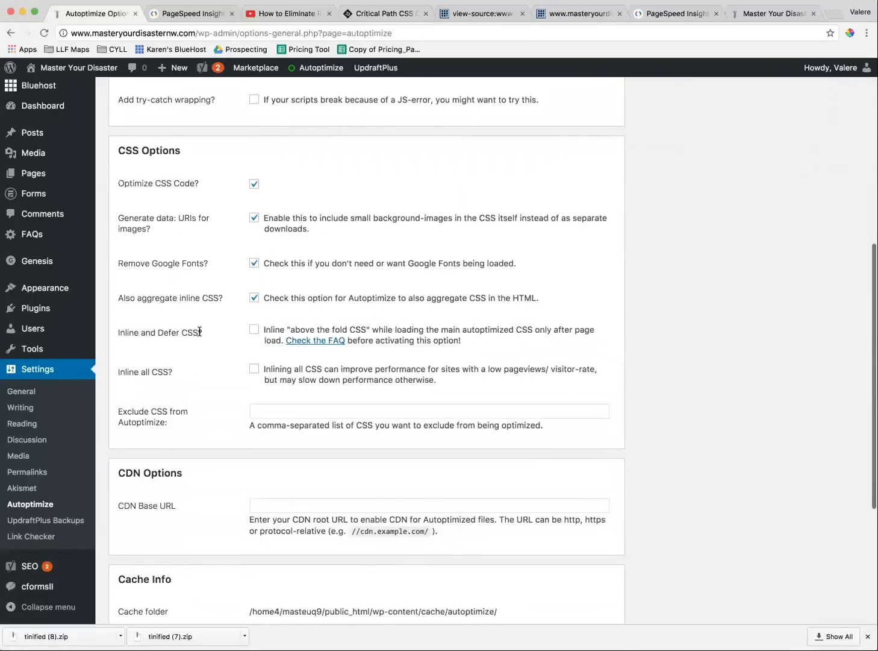
Enable 'Inline and Defer CSS?' and paste the generated critical path CSS into its box.
click(253, 328)
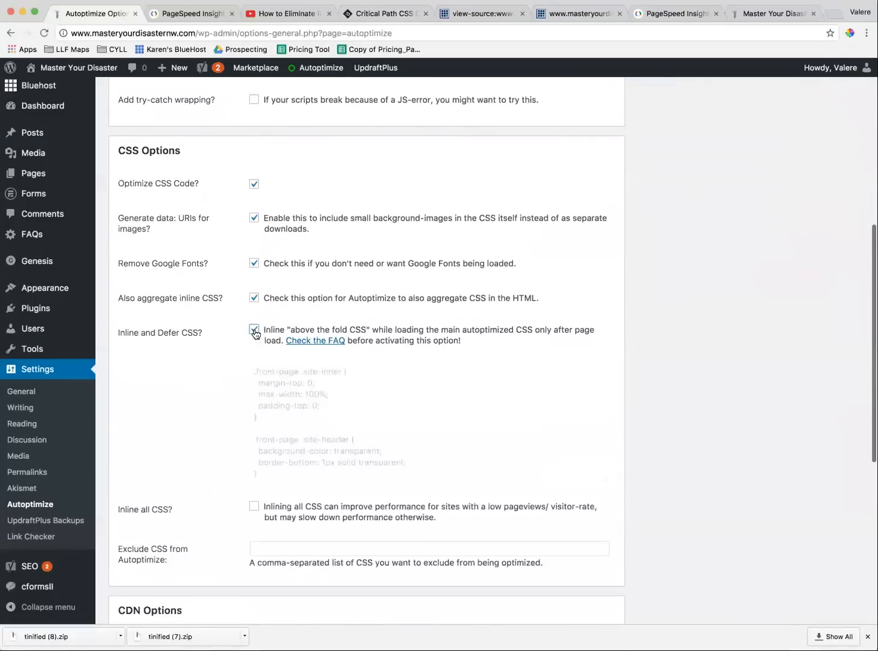
click(253, 329)
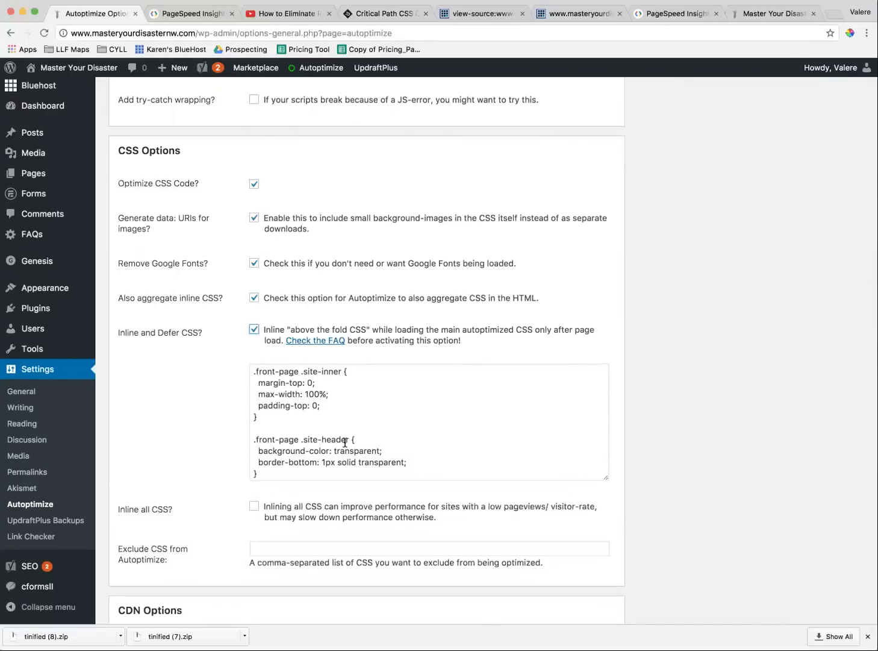
scroll(down, 3)
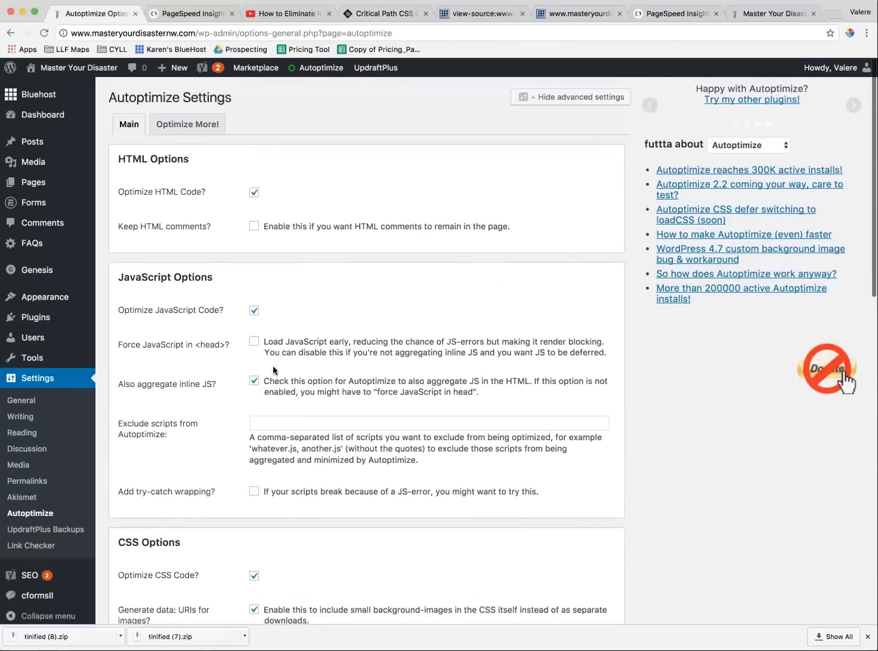
mouse_move(111, 434)
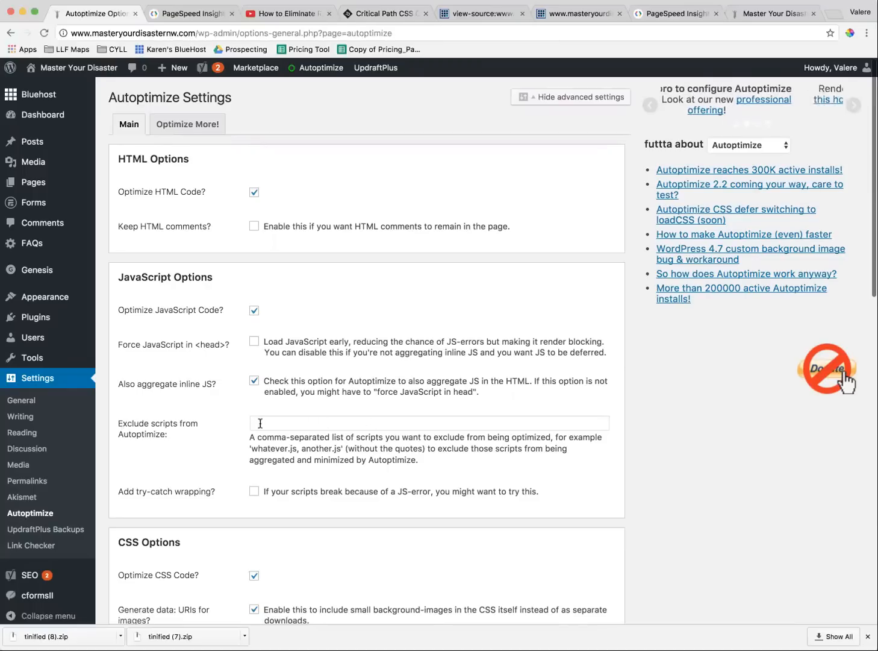
scroll(down, 3)
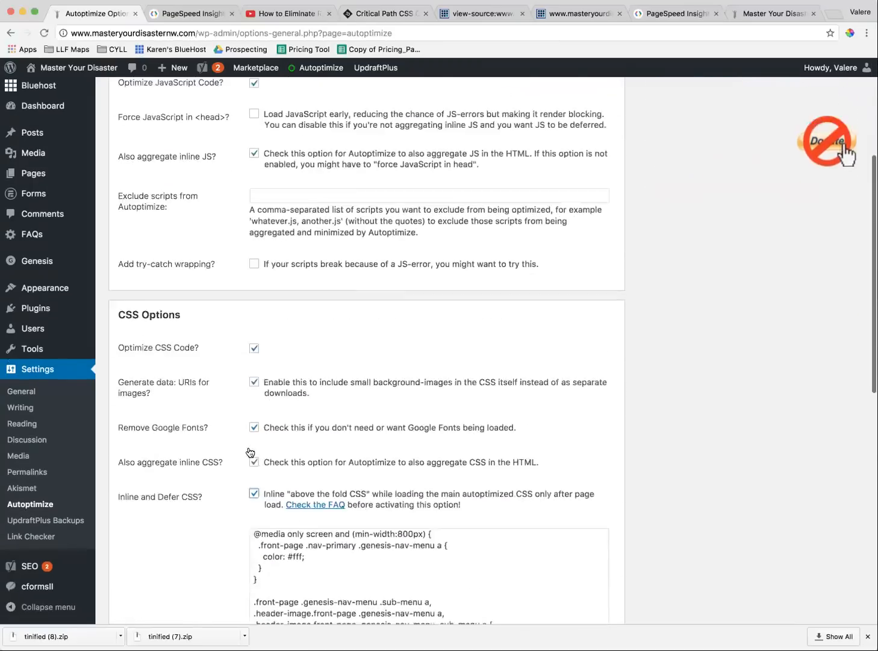
scroll(down, 3)
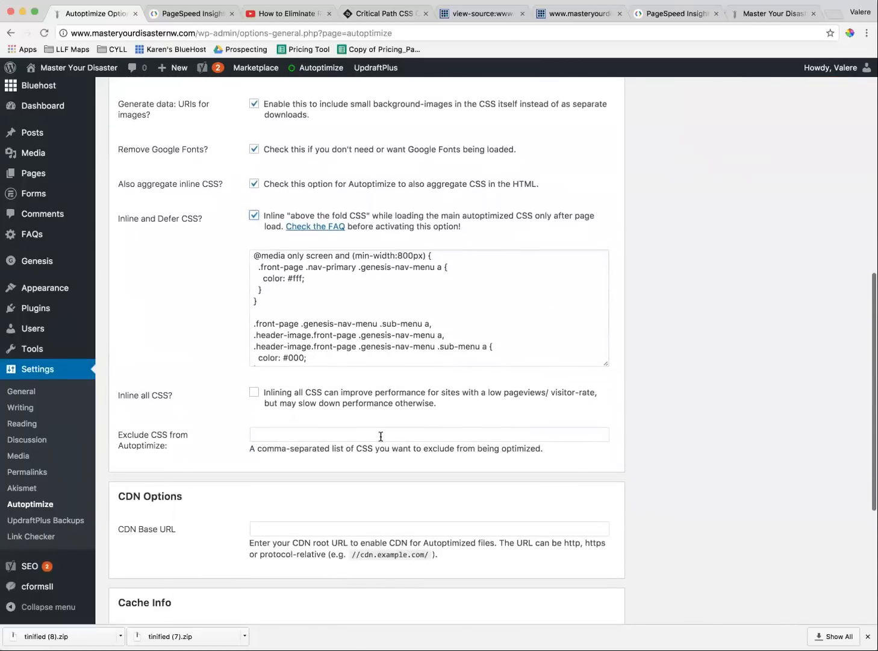
scroll(down, 3)
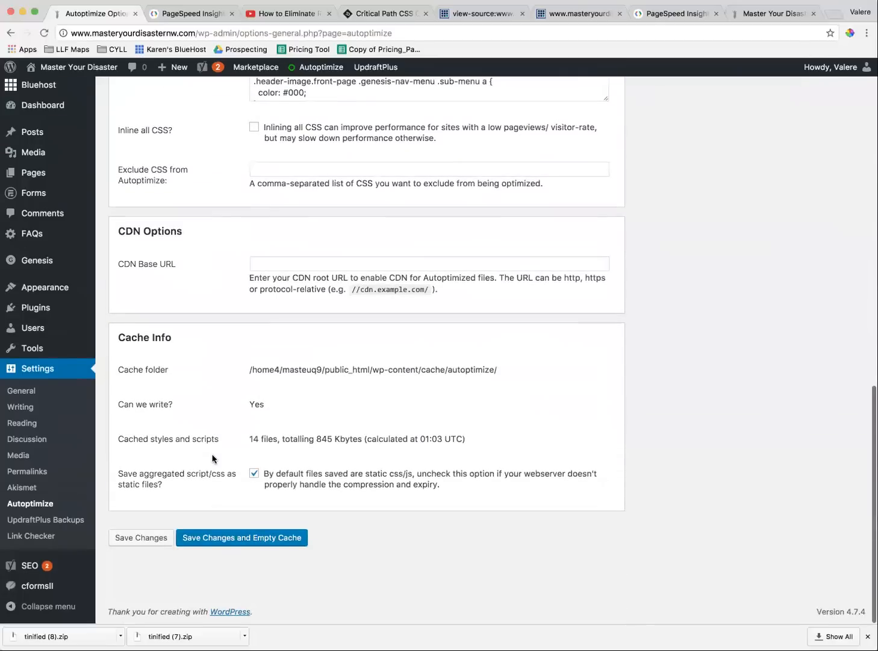
scroll(up, 3)
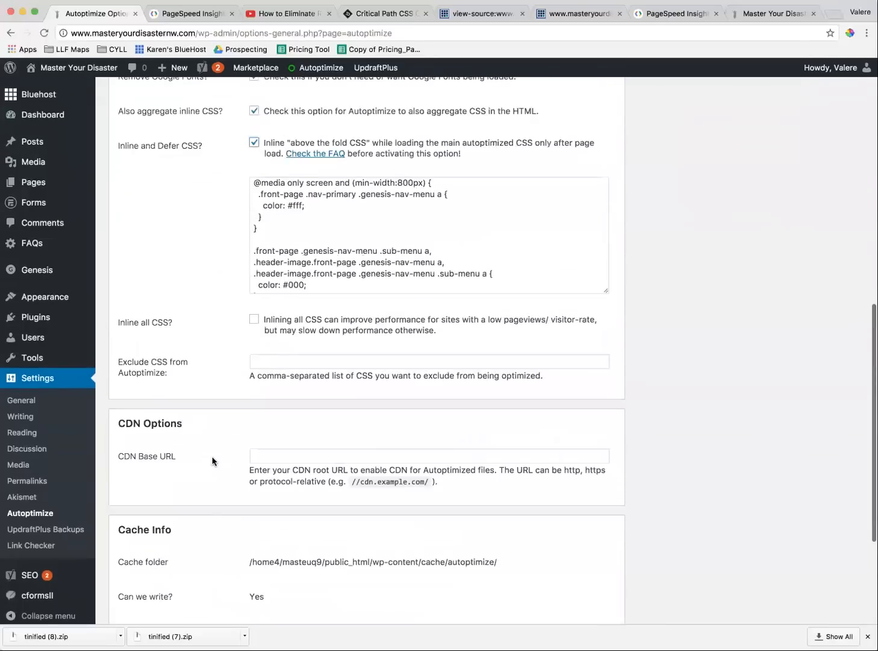
scroll(down, 3)
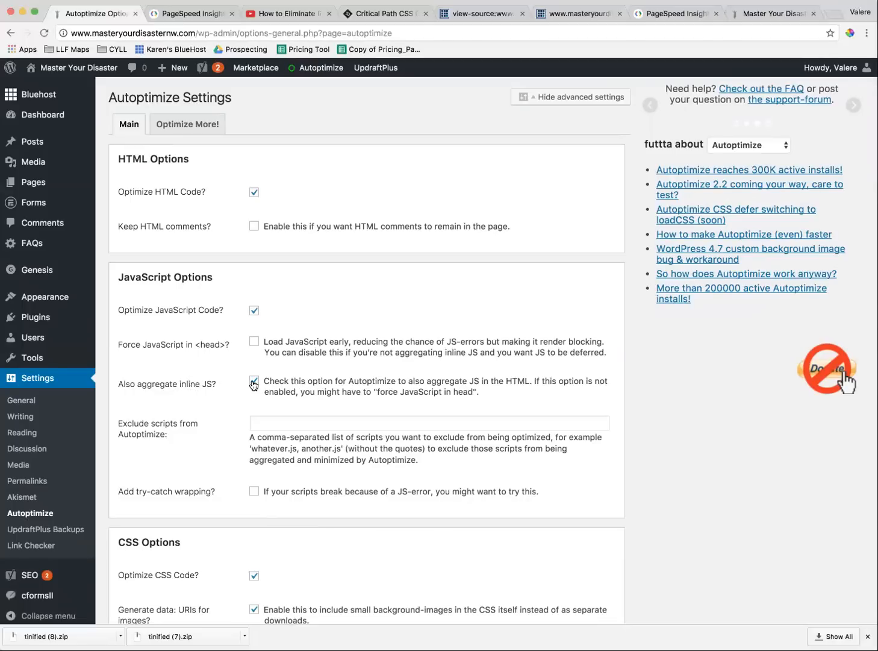
scroll(down, 3)
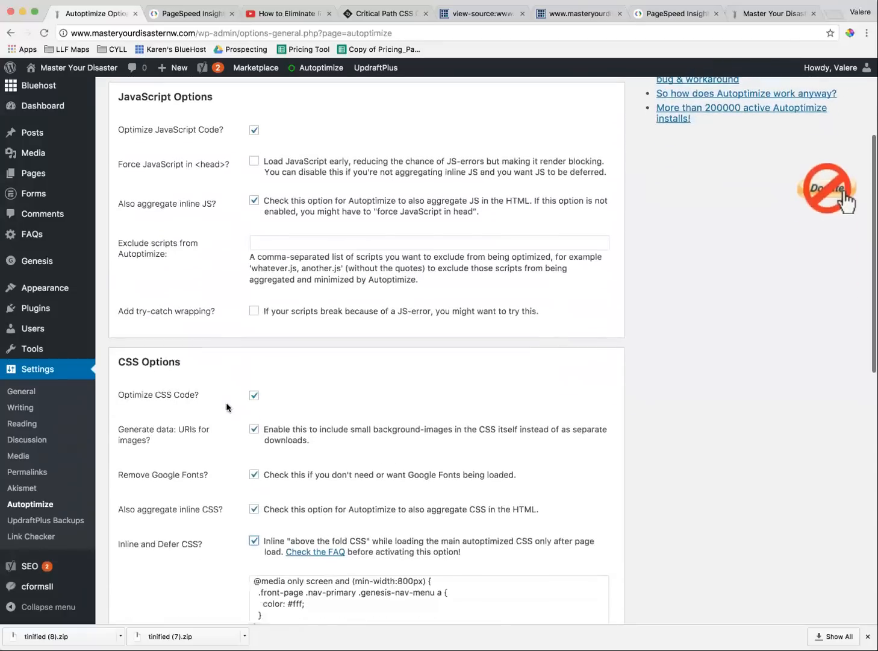
scroll(down, 3)
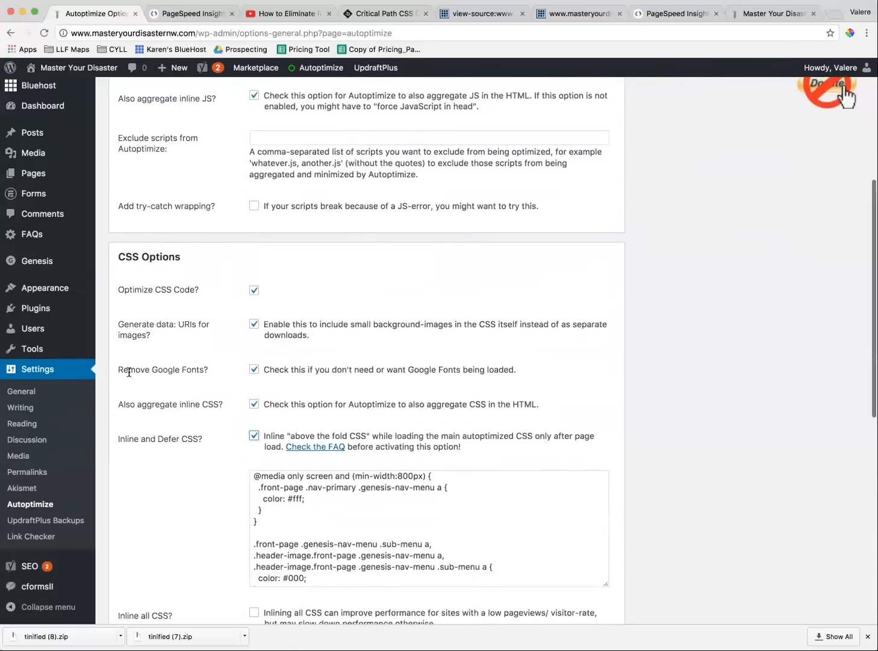
mouse_move(214, 380)
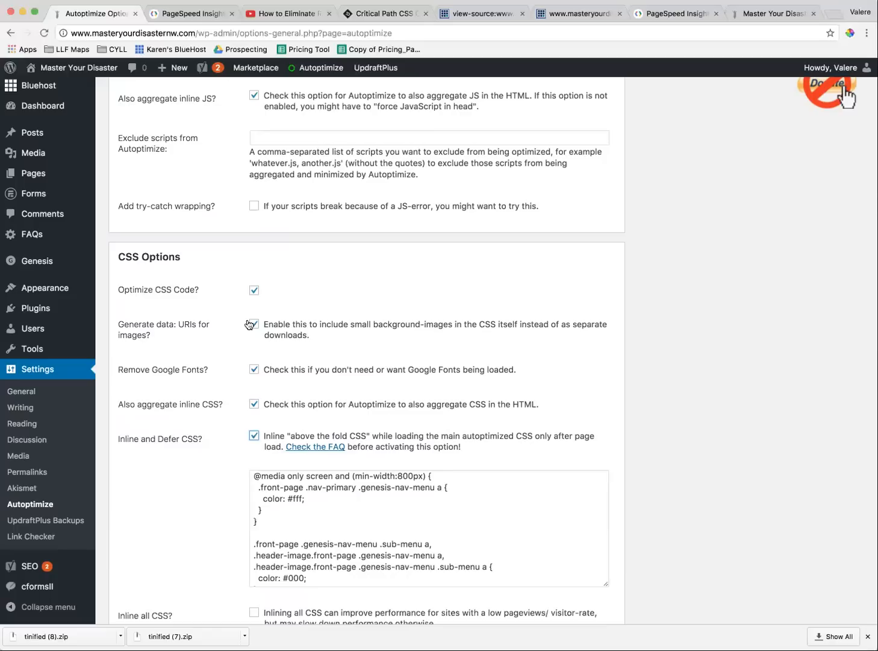
click(253, 323)
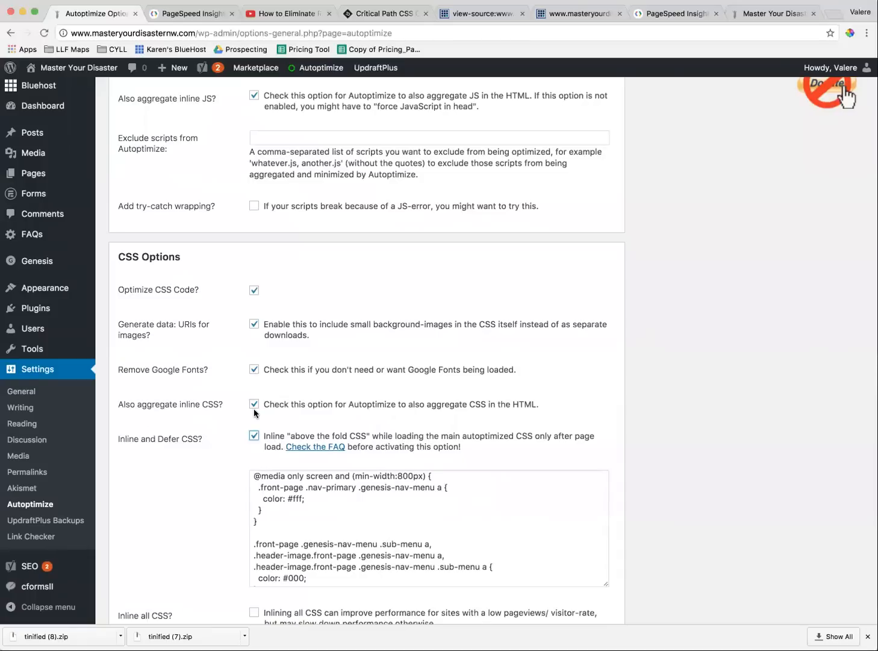
scroll(down, 3)
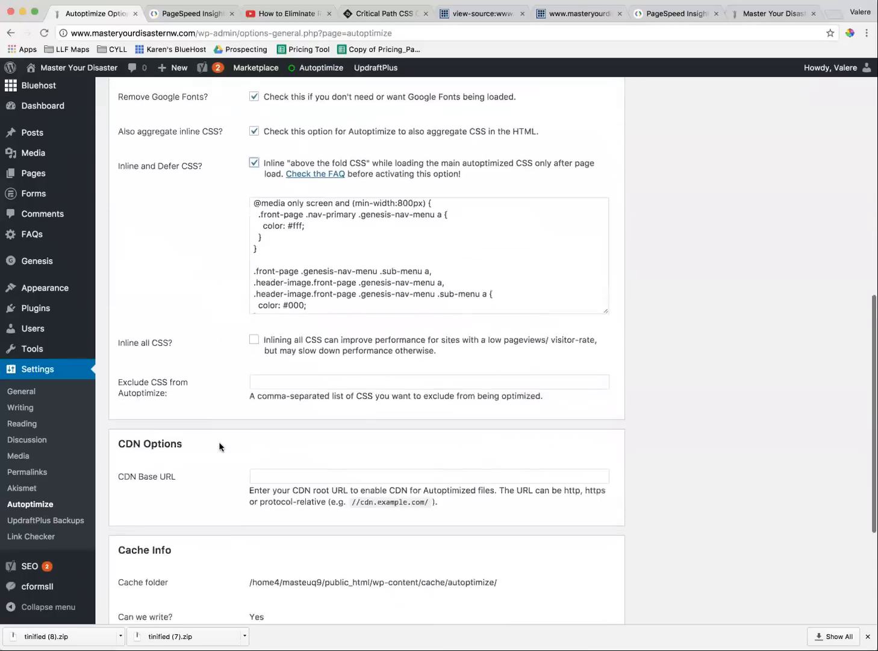
scroll(down, 3)
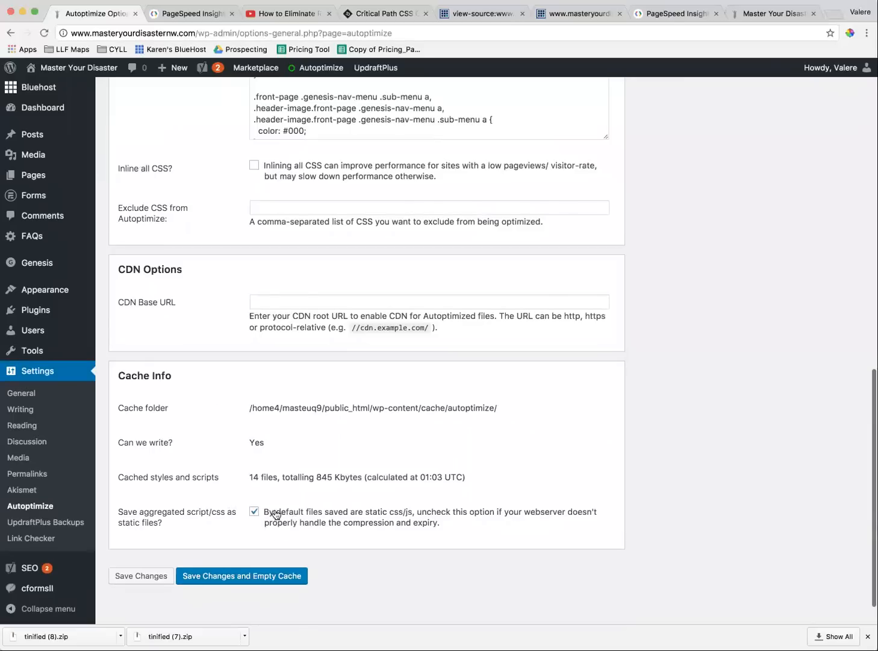
Save the Autoptimize settings with 'Save Changes and Empty Cache', then return to PageSpeed Insights.
click(241, 576)
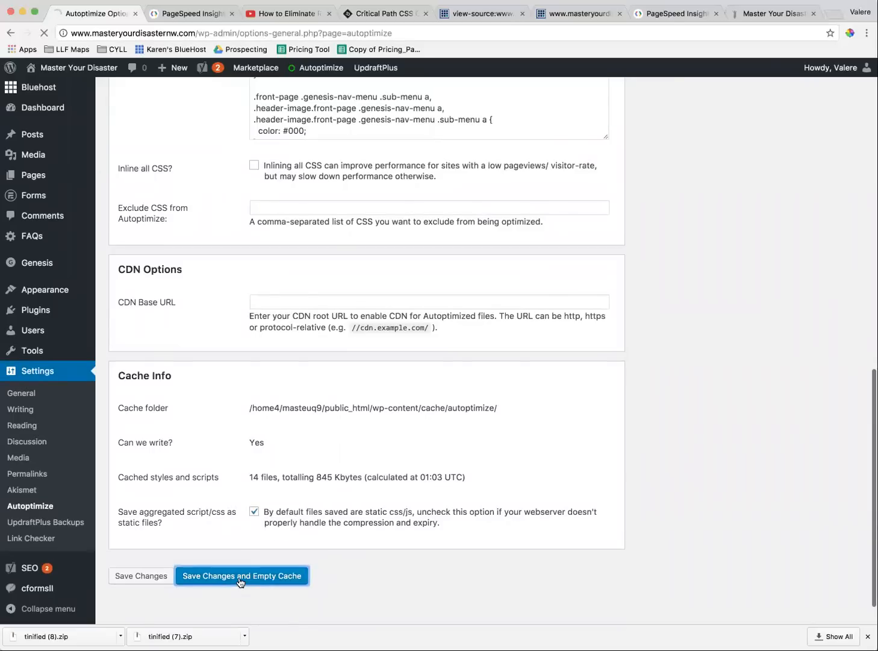
click(241, 576)
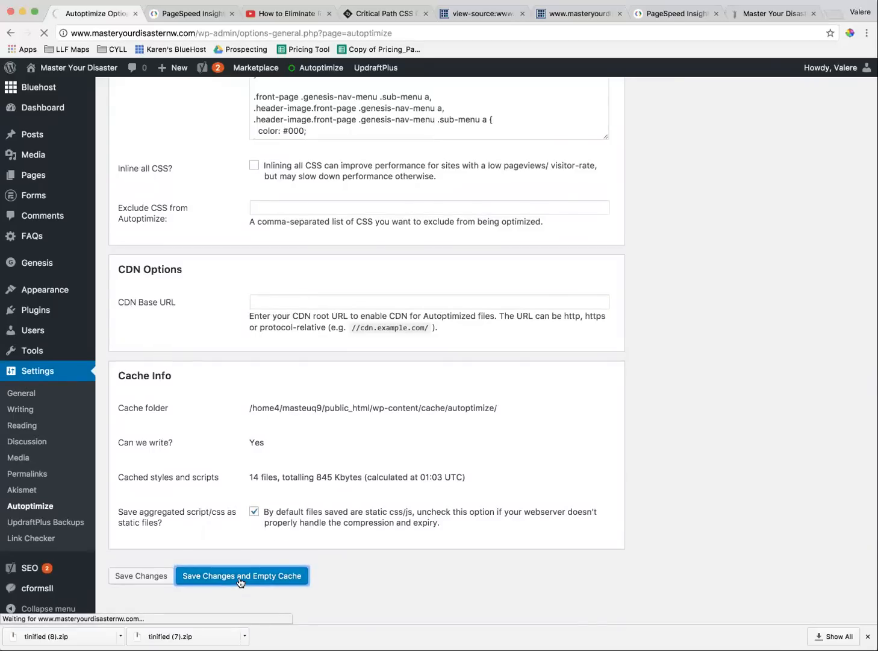
click(241, 576)
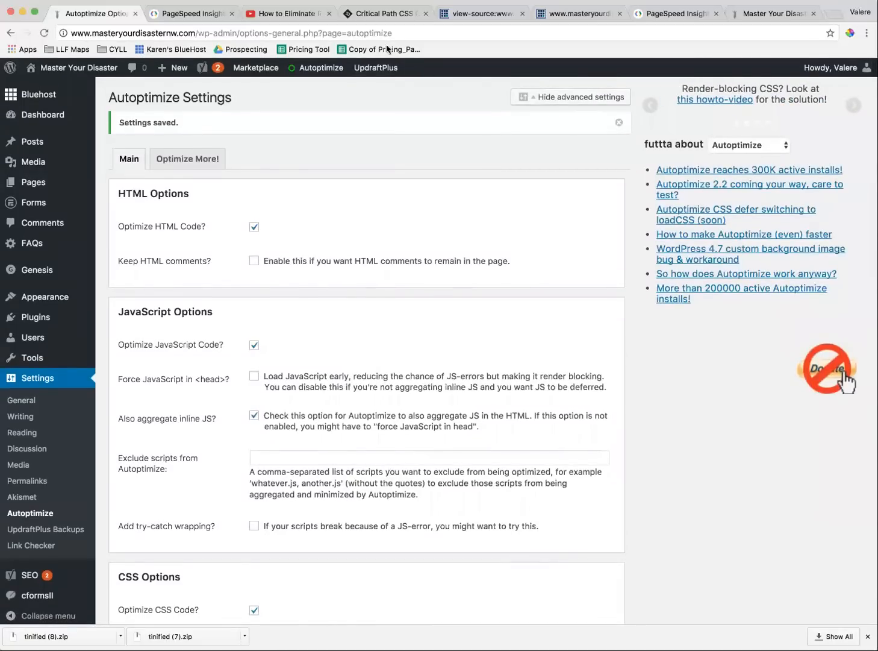
click(675, 13)
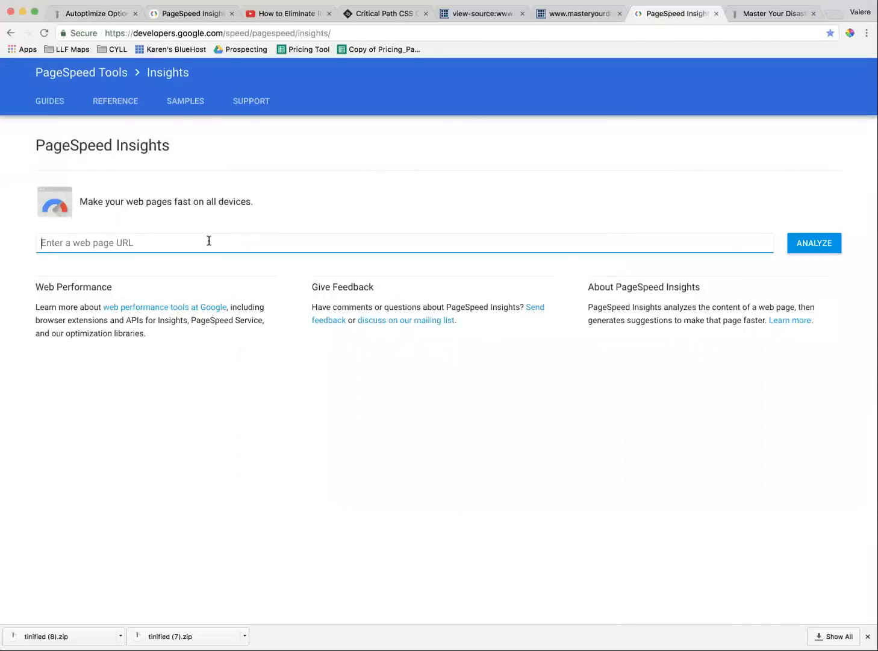
text(www.)
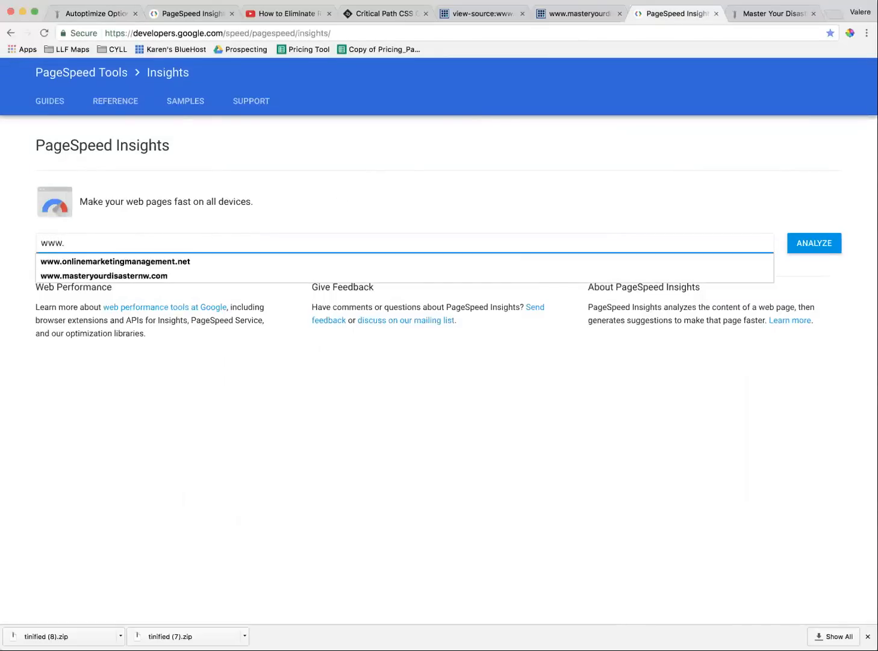
text(master)
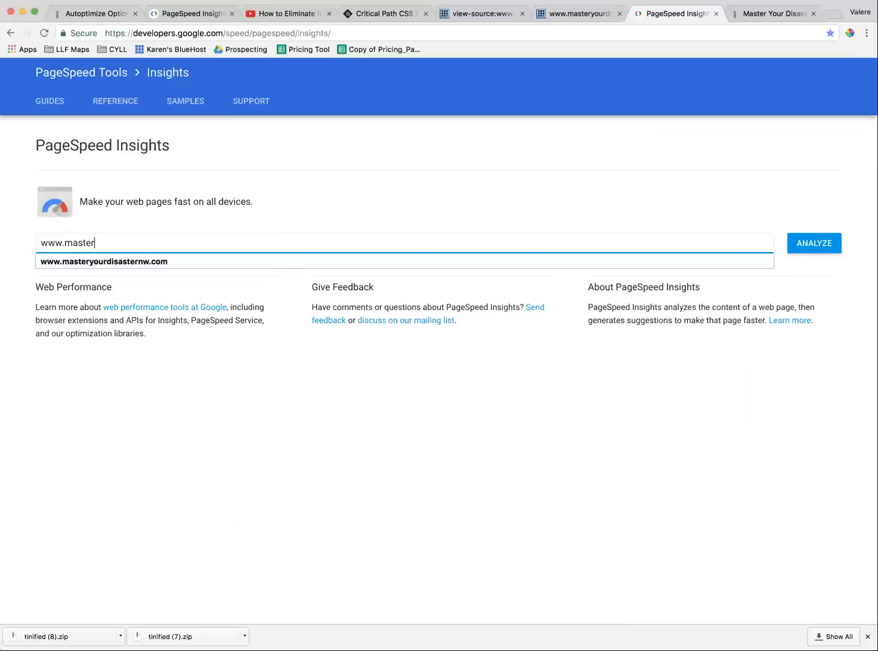
text(yourdisa)
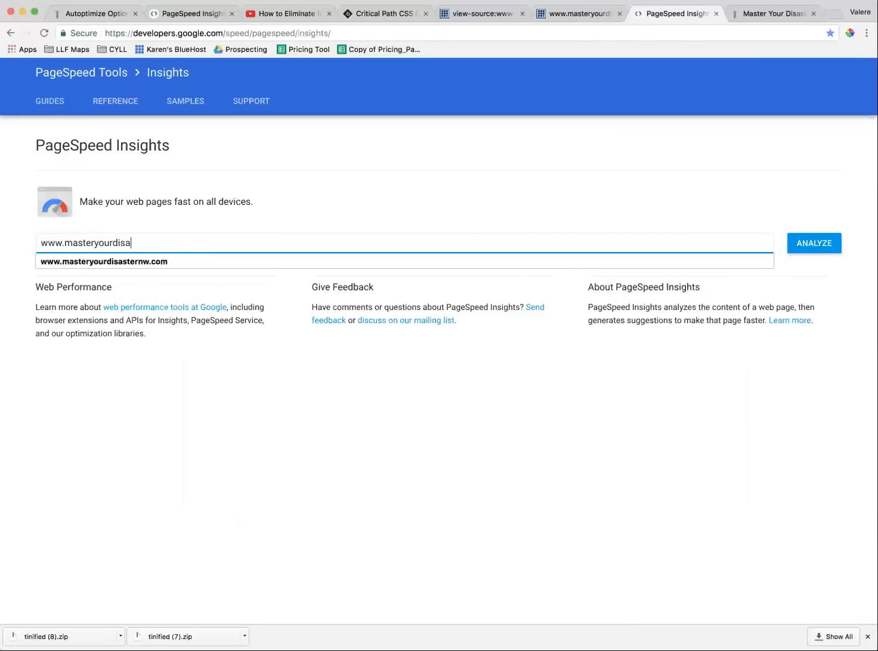
text(sternw)
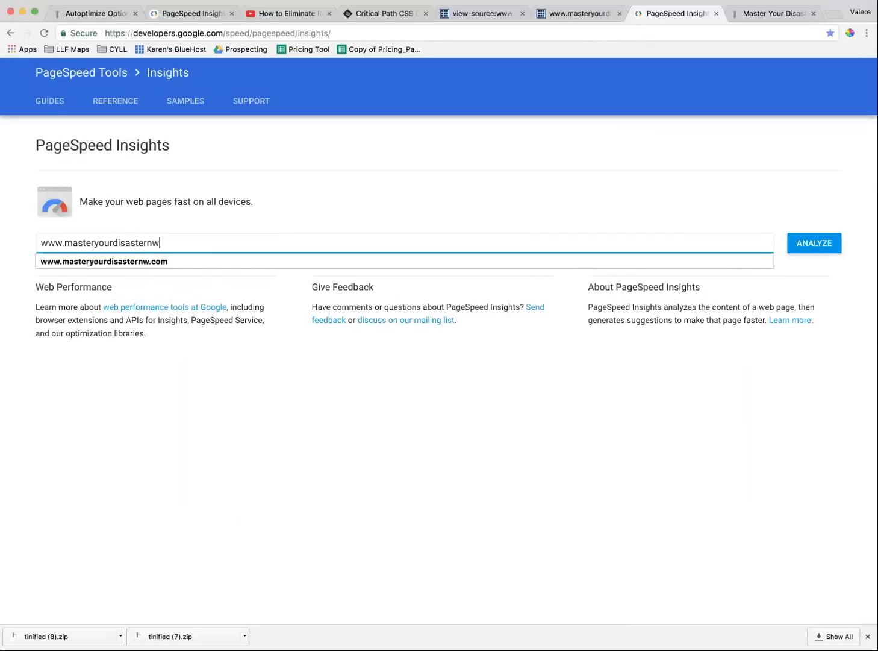
click(813, 244)
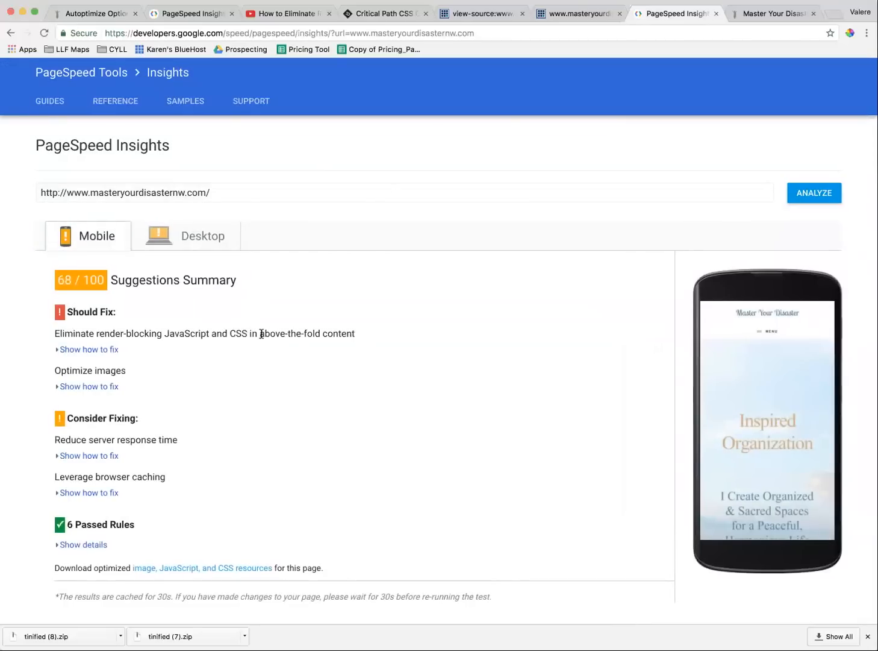
mouse_move(156, 380)
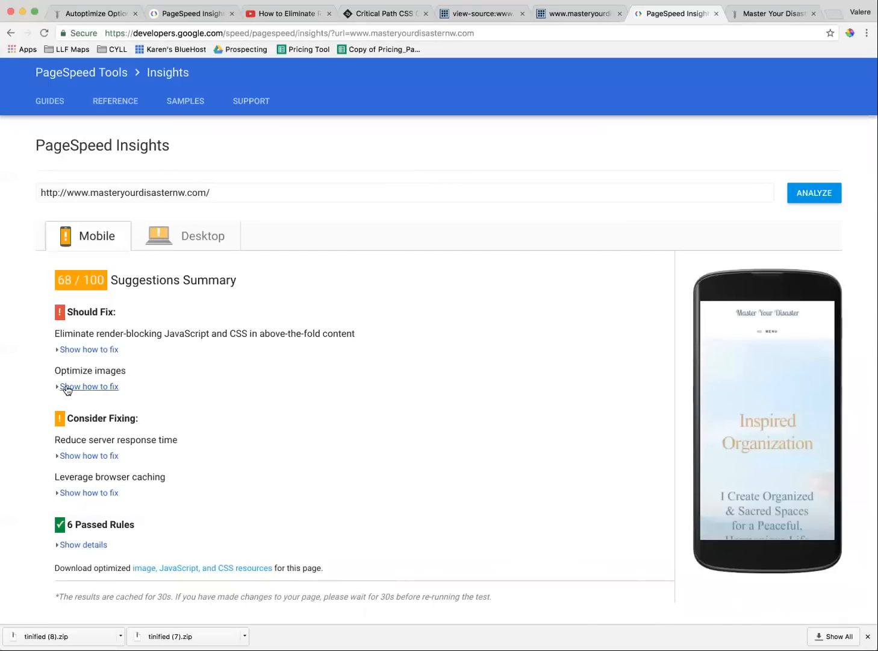
Expand render-blocking fix details, check the 78/100 desktop score, and view the remaining ionicons CSS on mobile.
click(89, 350)
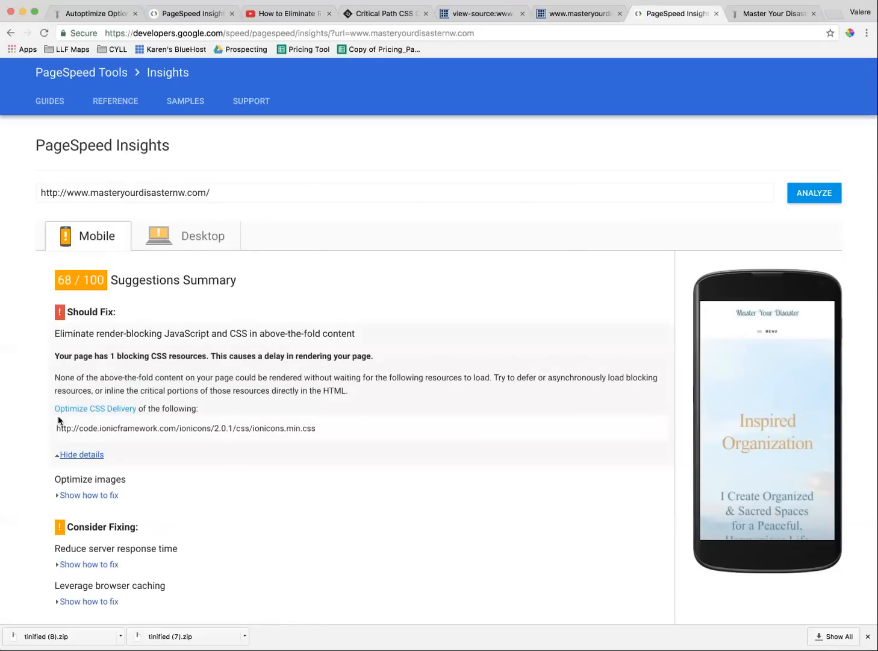
mouse_move(114, 400)
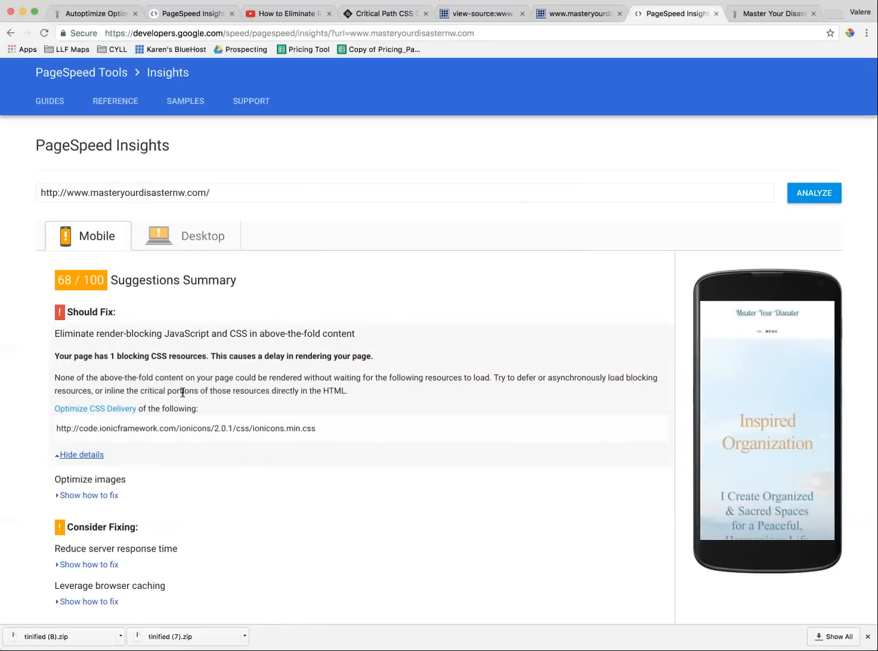
mouse_move(103, 405)
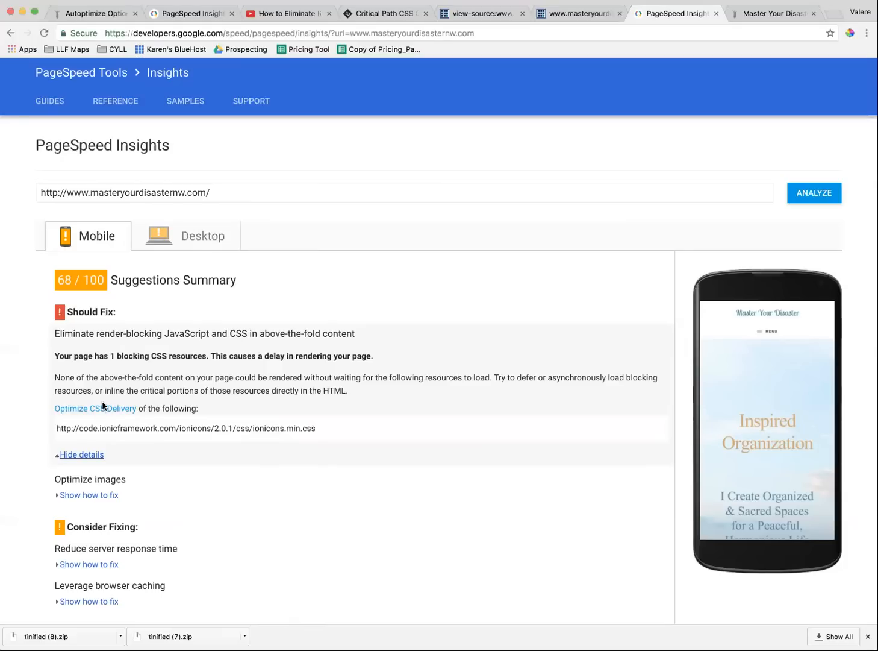
scroll(down, 3)
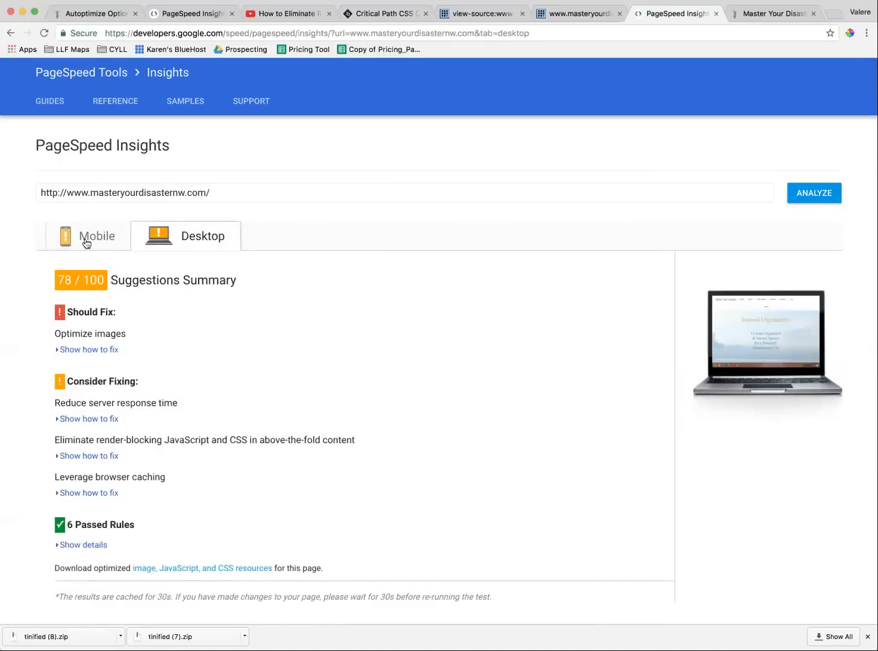
click(87, 236)
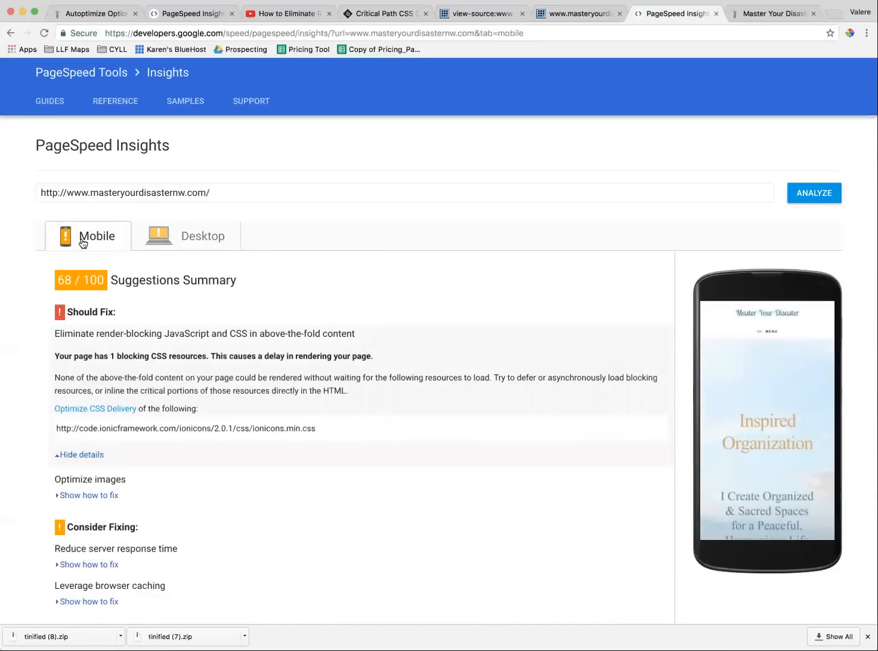